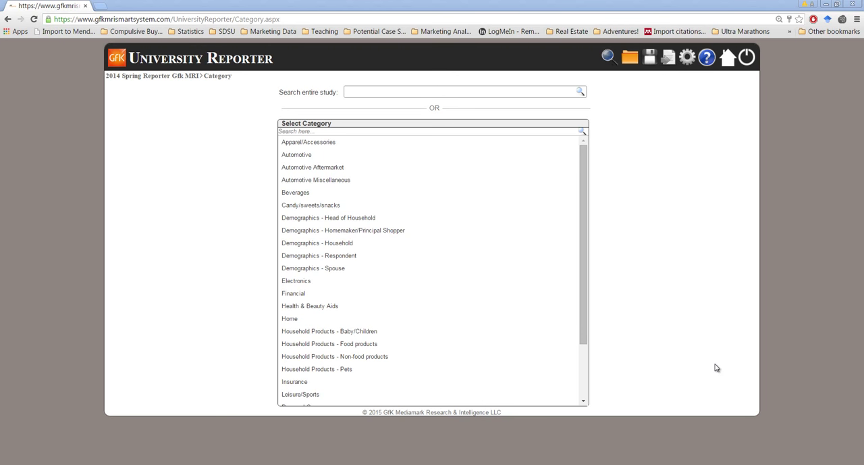
mouse_move(698, 359)
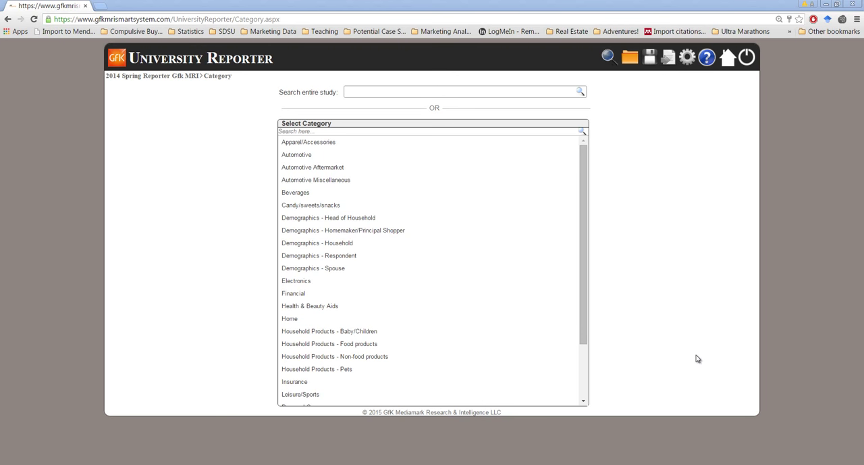
mouse_move(561, 306)
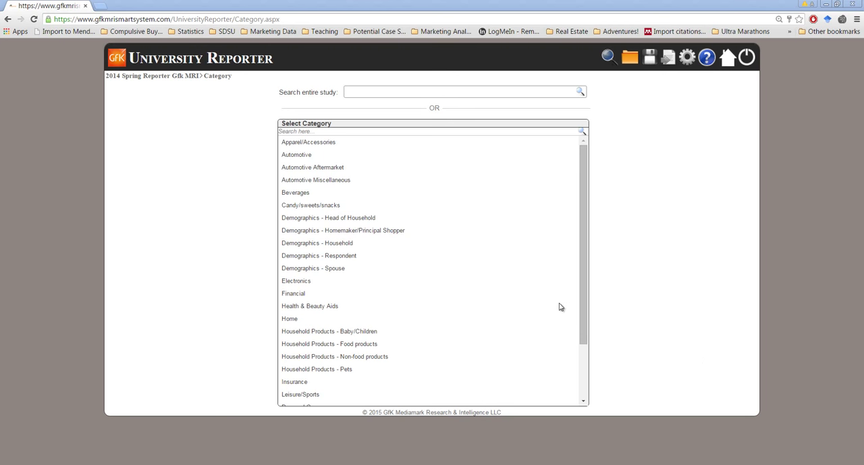
mouse_move(538, 222)
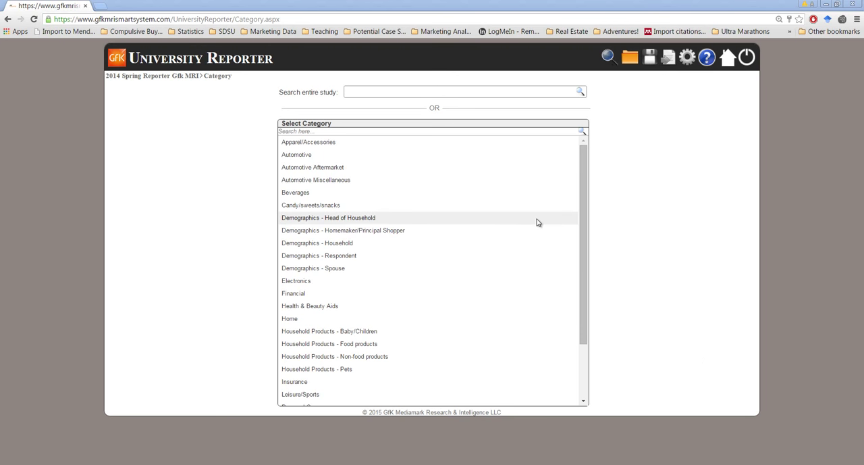
mouse_move(503, 204)
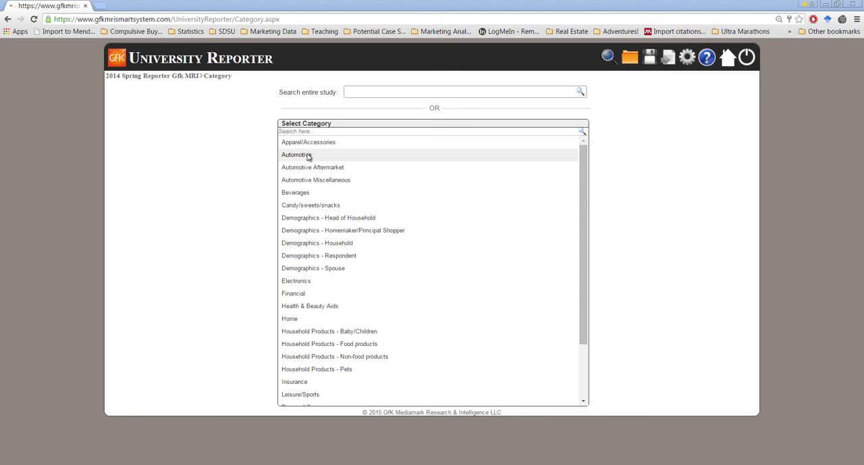
Search the entire study for 'subcompact' to find the Subcompact car result.
click(465, 91)
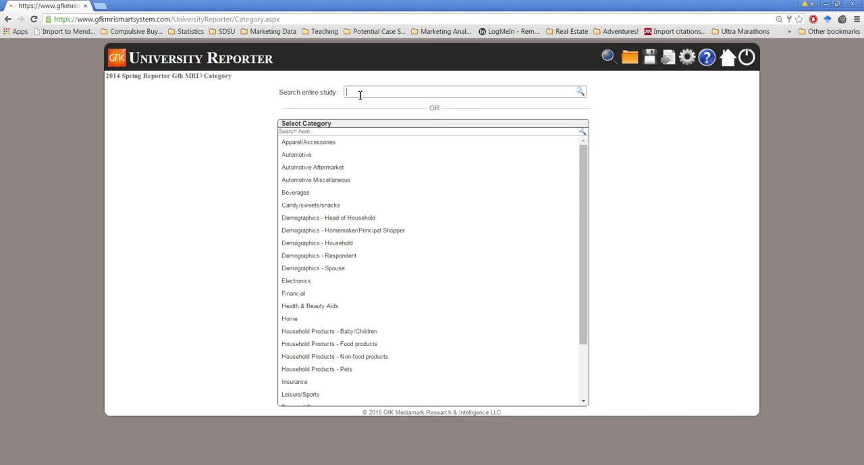
text(subcompact)
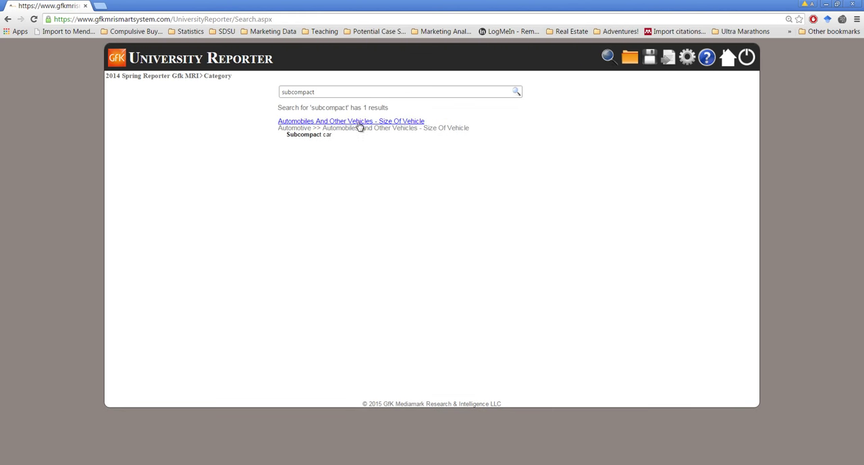
mouse_move(282, 134)
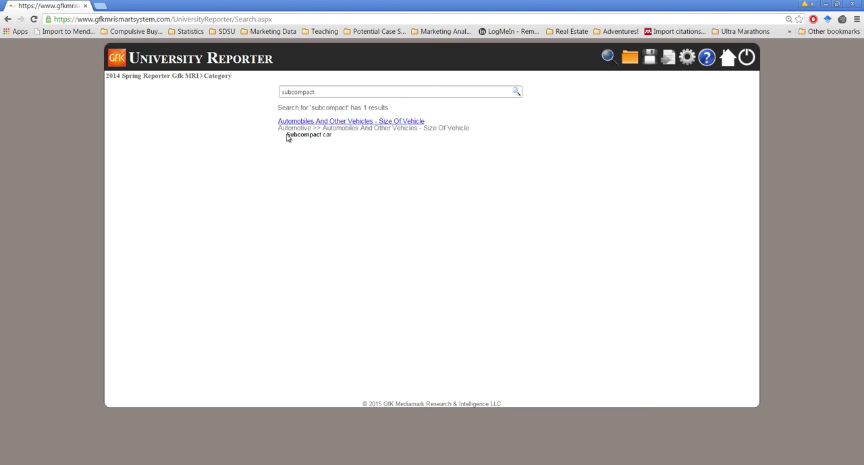
mouse_move(309, 141)
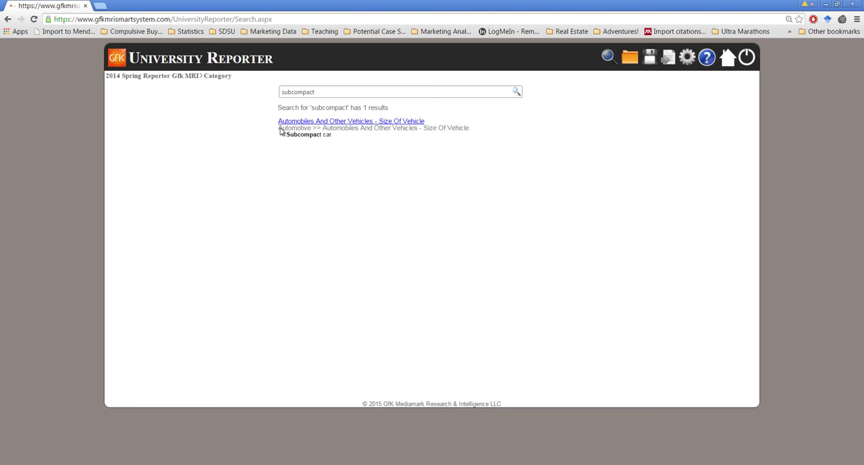
mouse_move(449, 135)
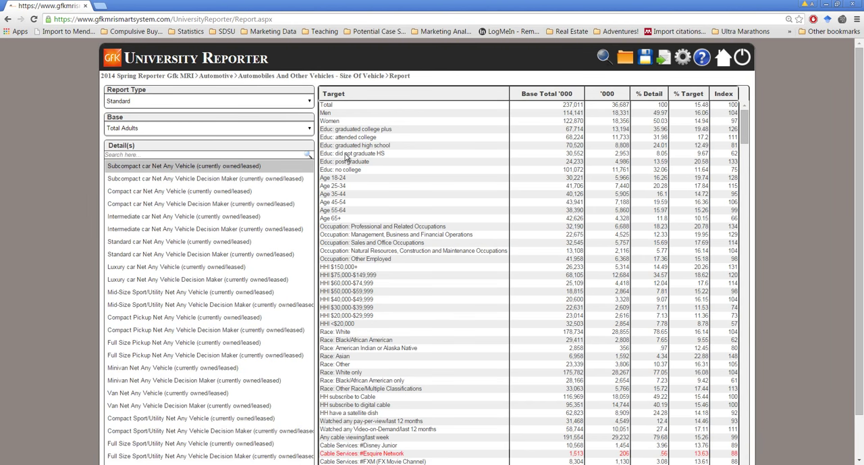
mouse_move(249, 102)
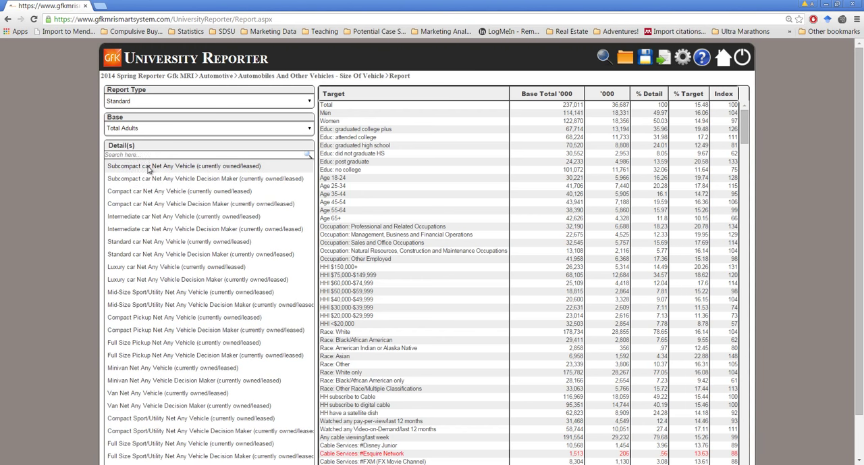
mouse_move(206, 169)
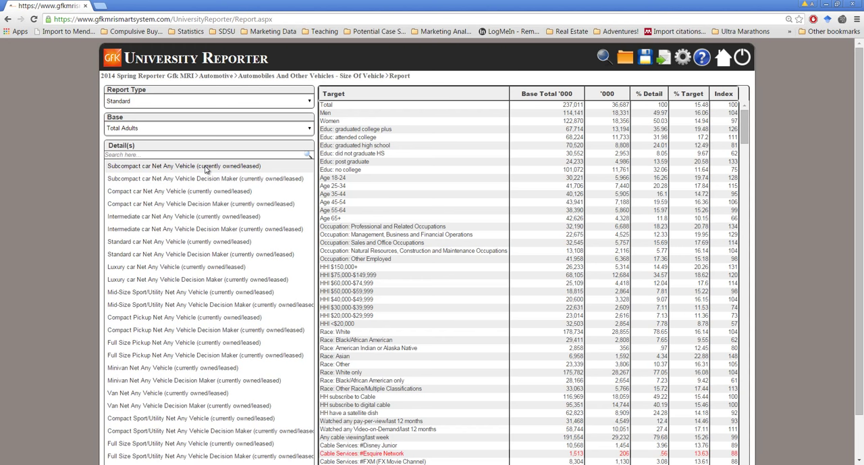
mouse_move(229, 185)
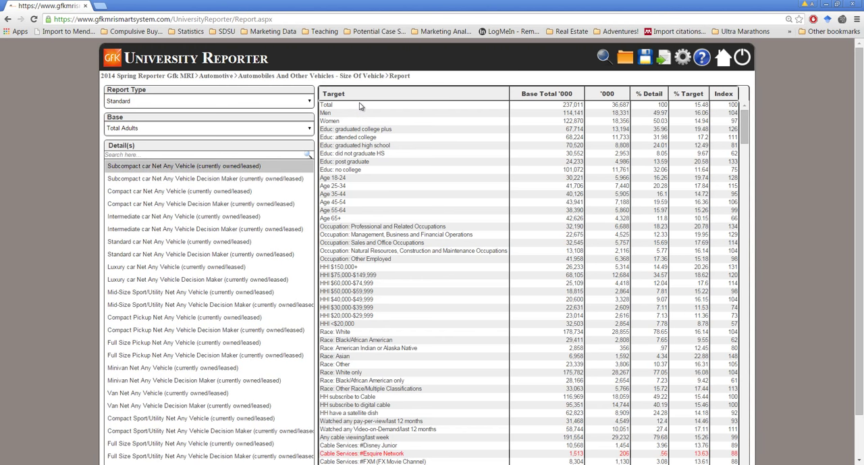
mouse_move(575, 112)
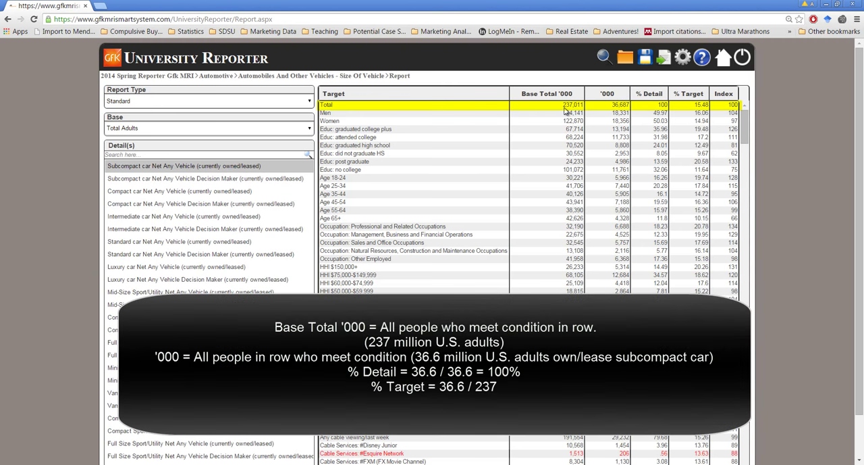
mouse_move(570, 108)
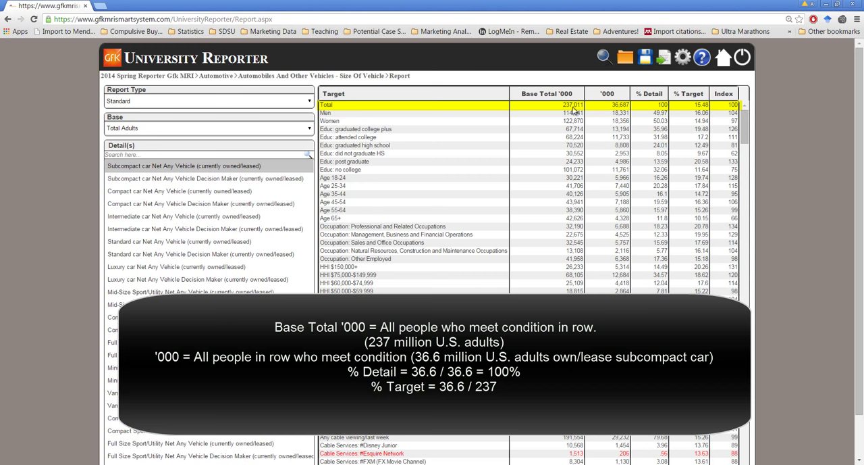
mouse_move(618, 113)
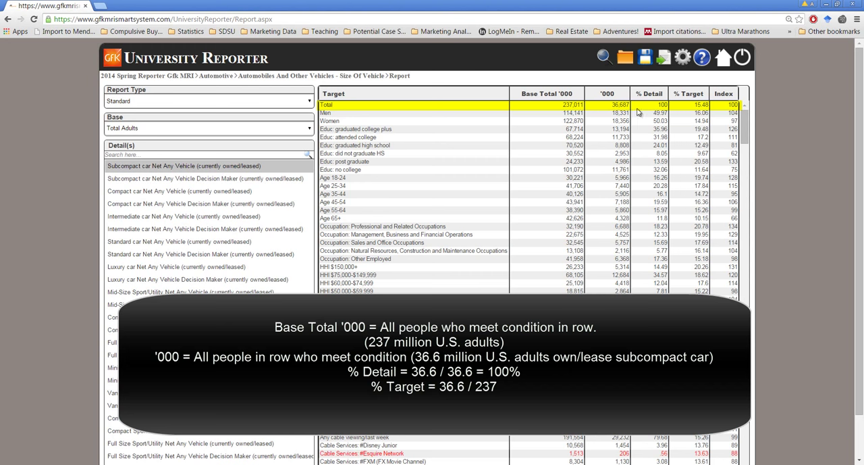
mouse_move(665, 113)
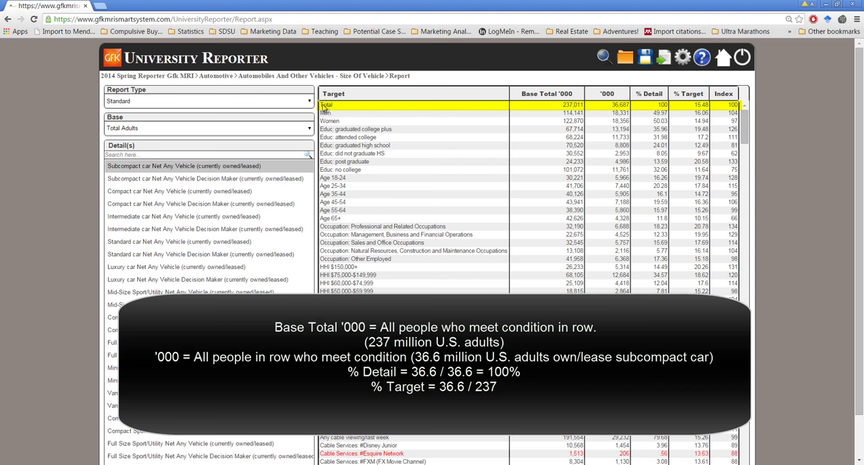
mouse_move(337, 111)
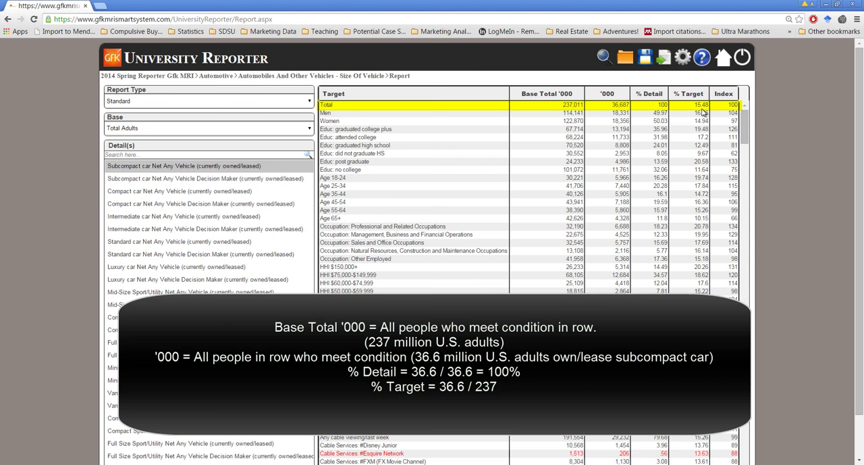
mouse_move(673, 102)
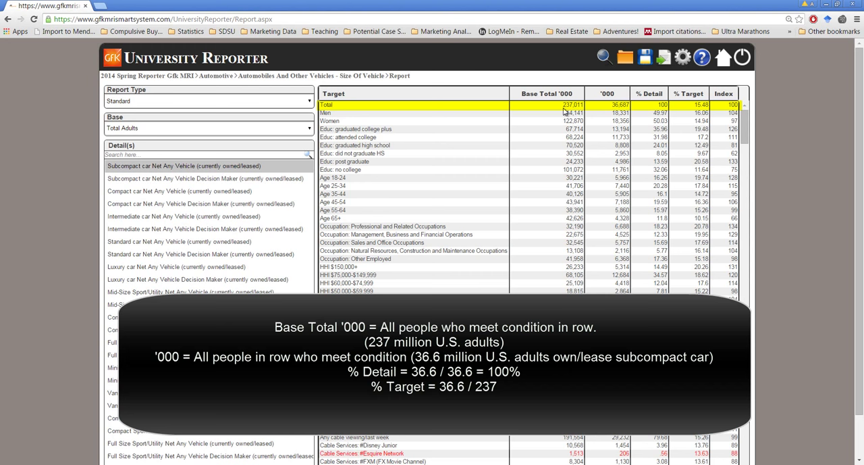
mouse_move(575, 112)
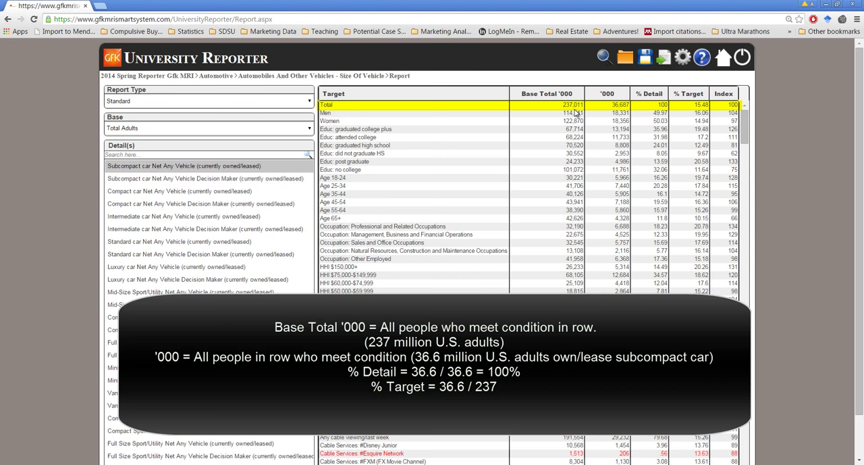
mouse_move(646, 106)
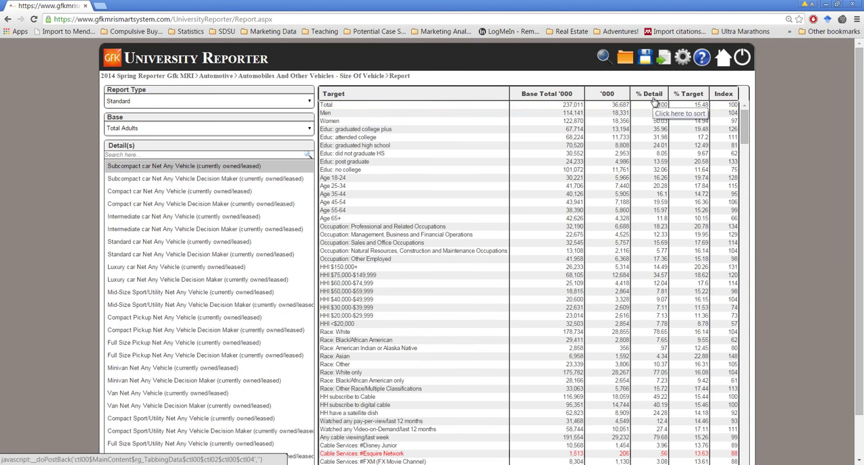
mouse_move(506, 120)
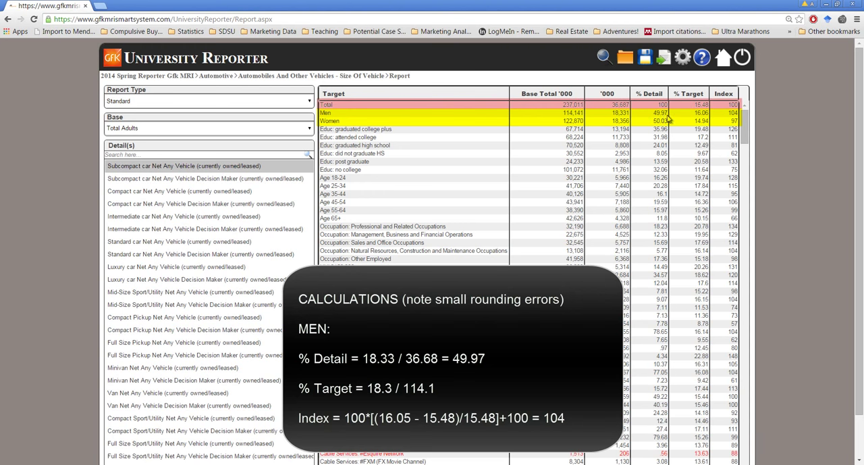
mouse_move(655, 127)
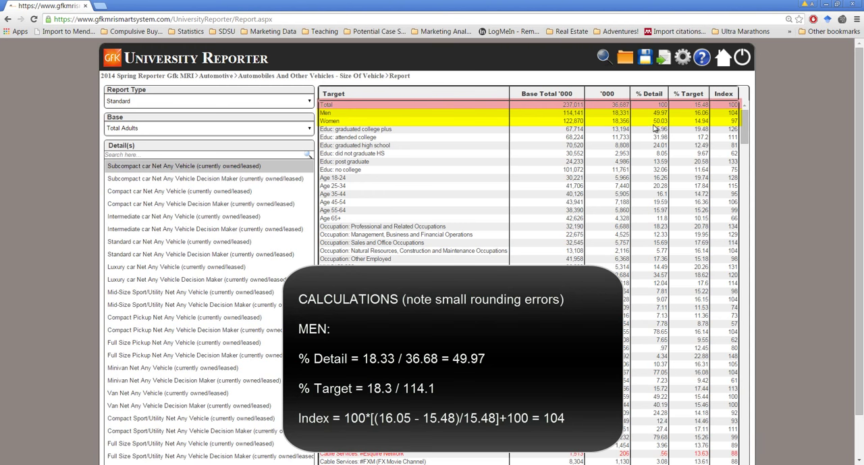
mouse_move(663, 132)
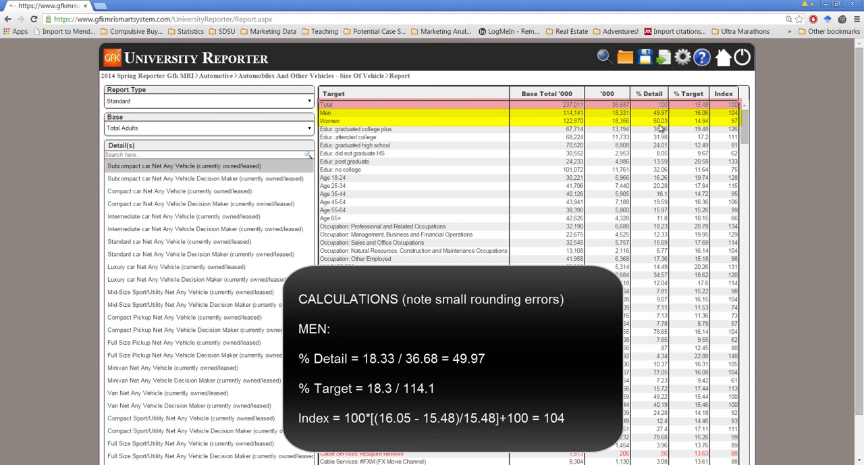
mouse_move(658, 121)
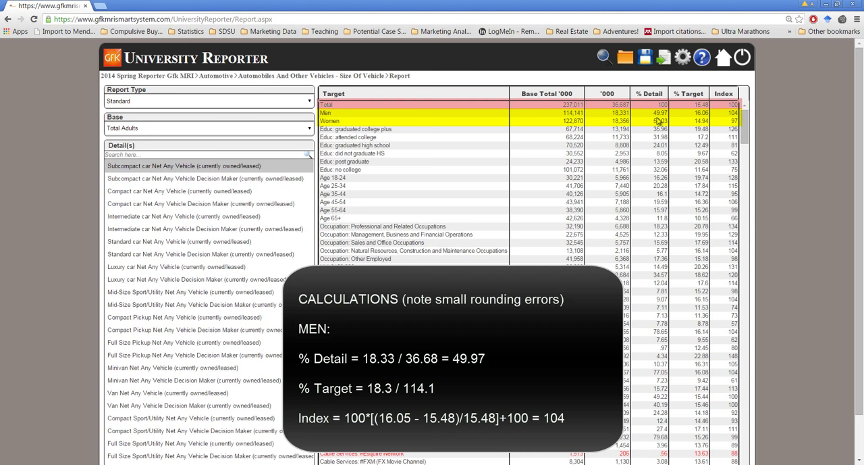
mouse_move(640, 120)
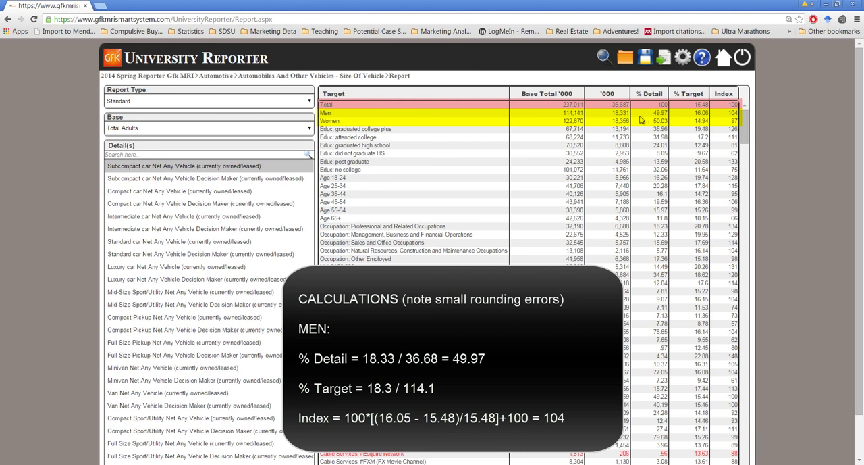
mouse_move(663, 122)
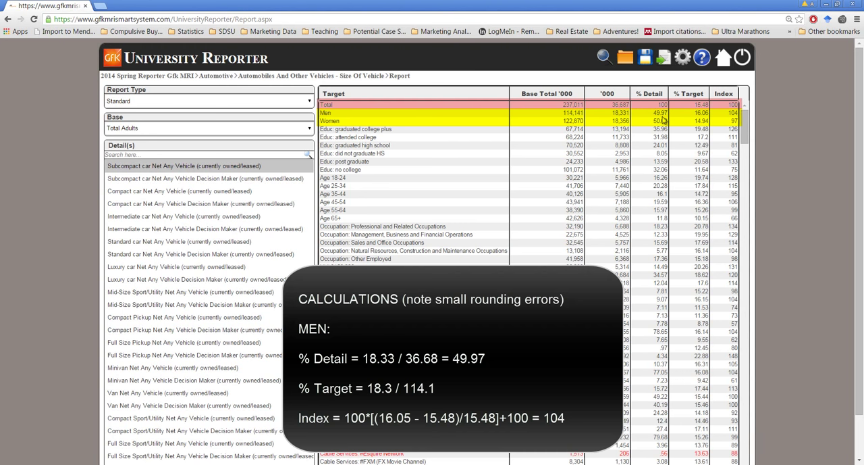
mouse_move(401, 120)
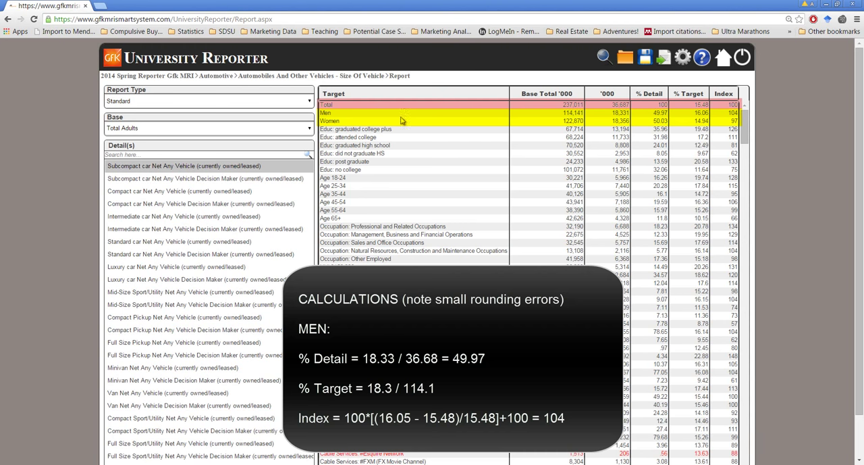
mouse_move(658, 127)
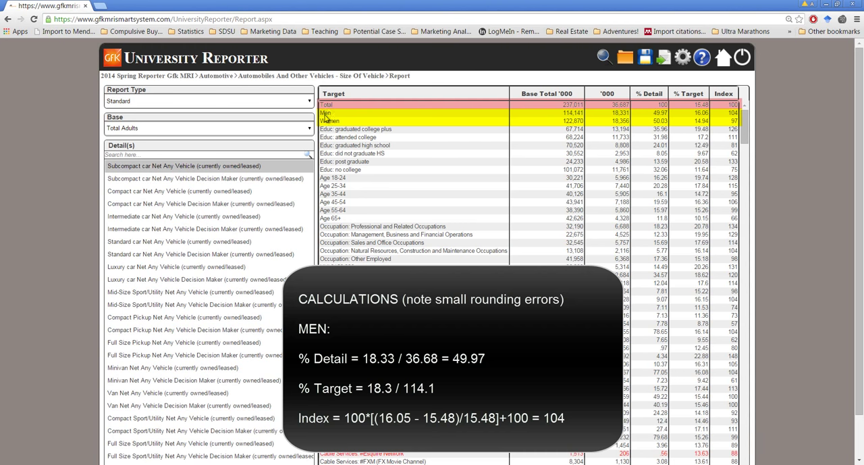
mouse_move(386, 115)
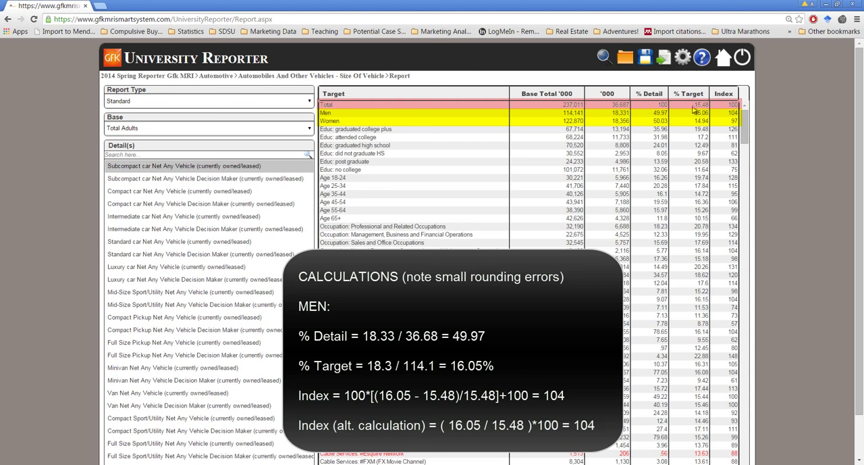
mouse_move(699, 113)
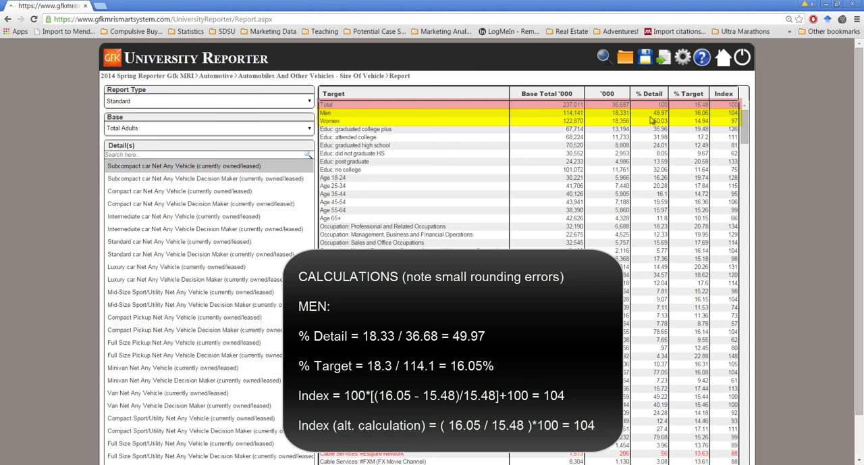
mouse_move(735, 119)
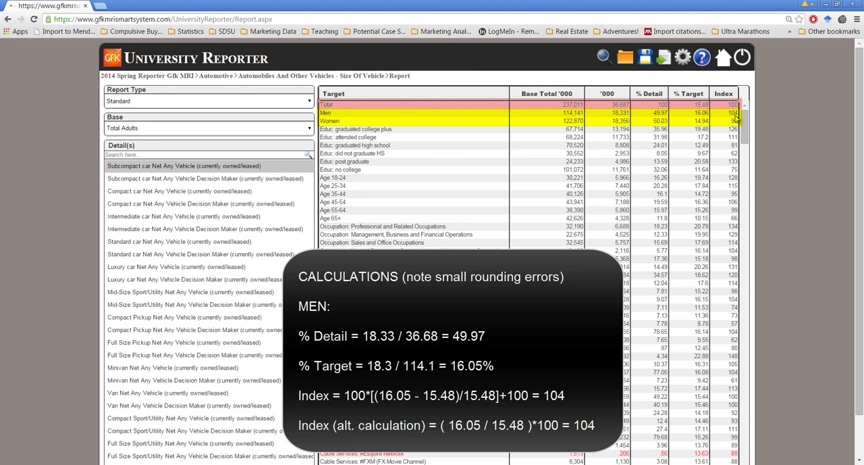
mouse_move(732, 120)
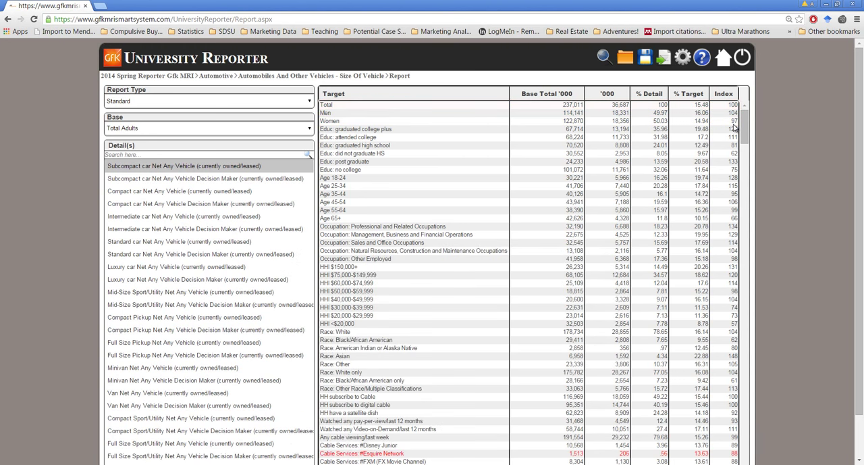
mouse_move(336, 138)
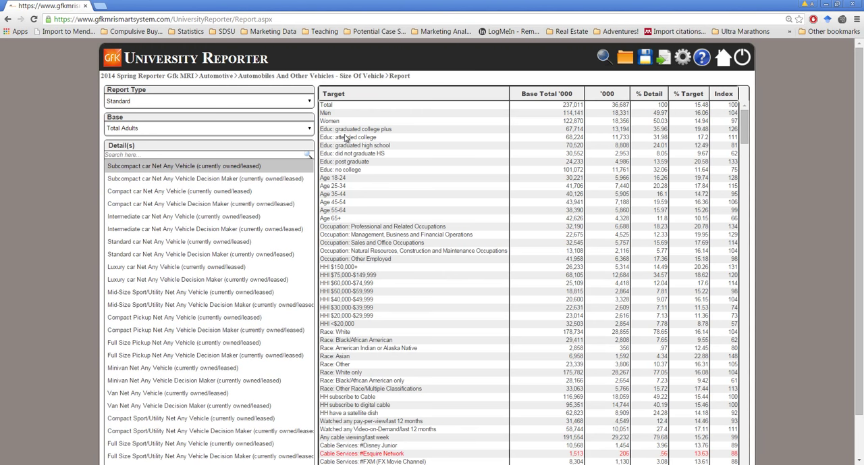
mouse_move(347, 243)
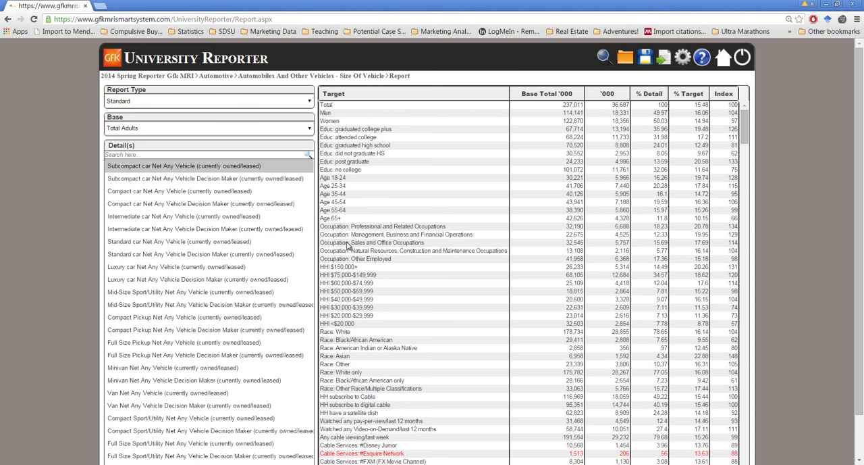
mouse_move(327, 137)
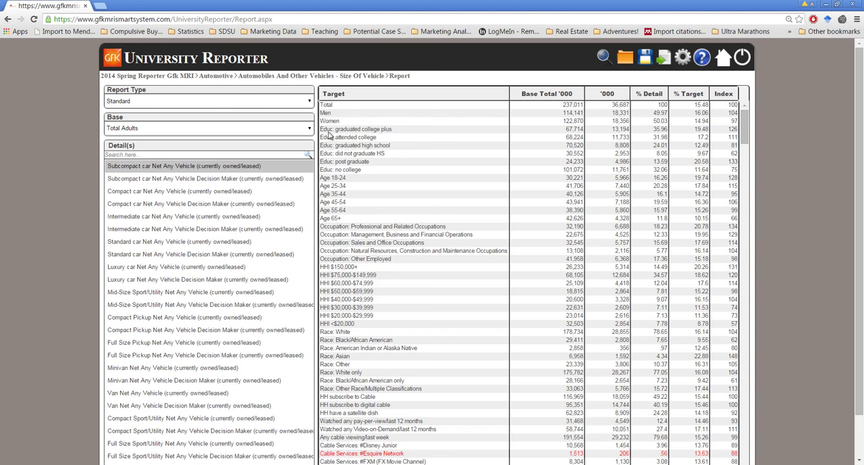
mouse_move(343, 137)
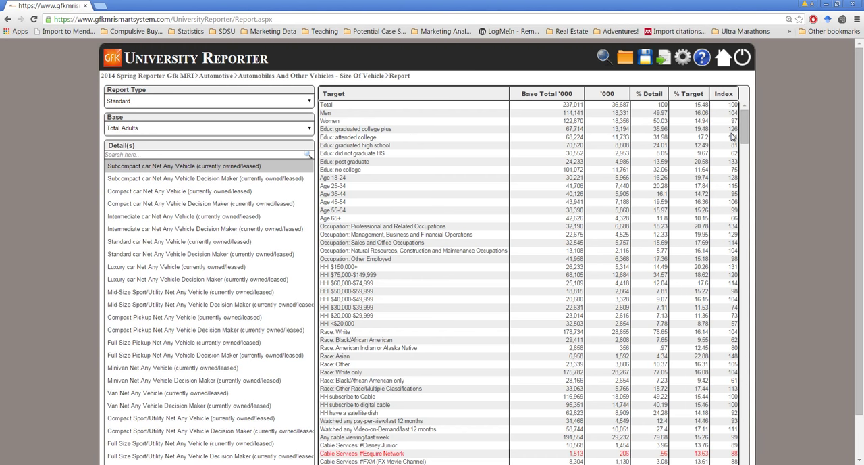
mouse_move(737, 135)
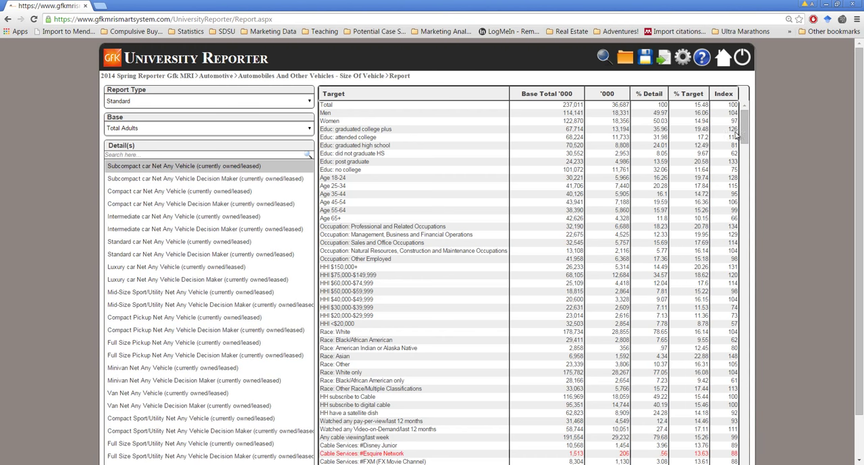
mouse_move(732, 135)
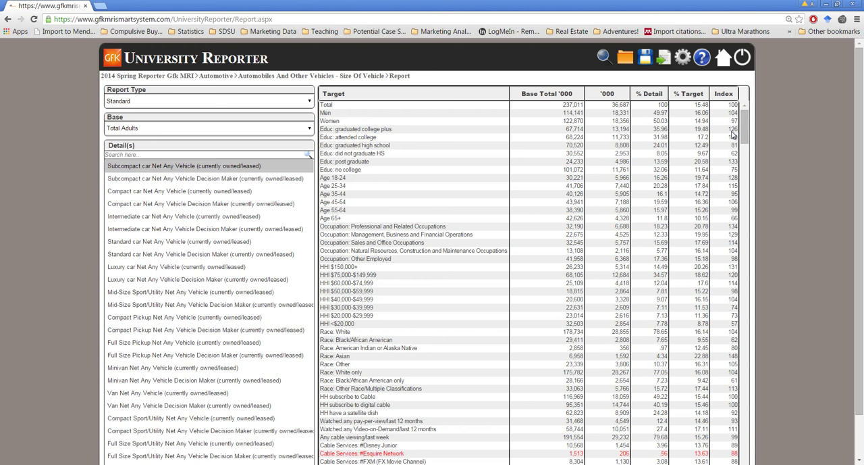
mouse_move(381, 133)
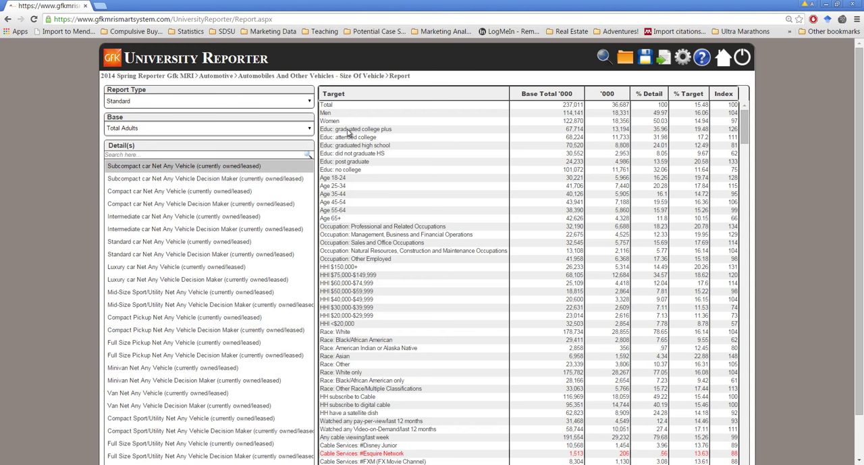
mouse_move(348, 134)
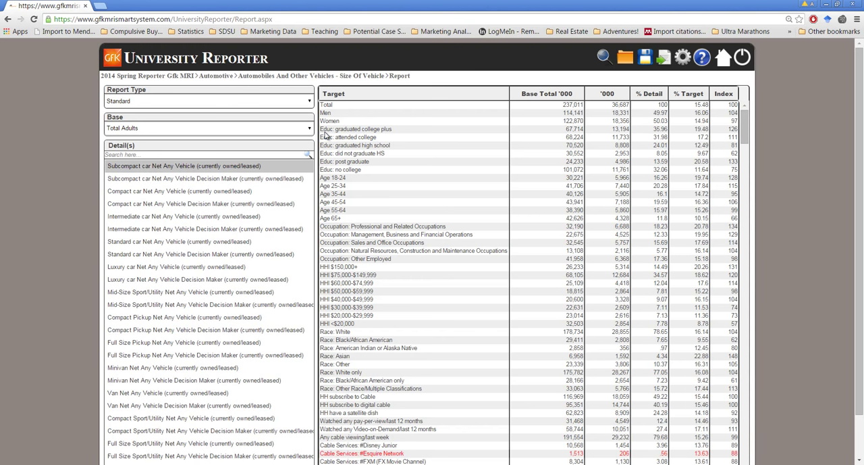
mouse_move(341, 138)
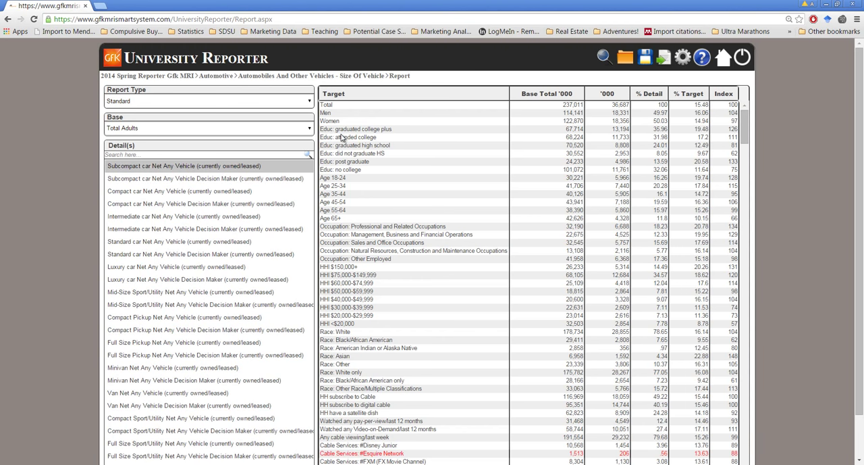
mouse_move(665, 64)
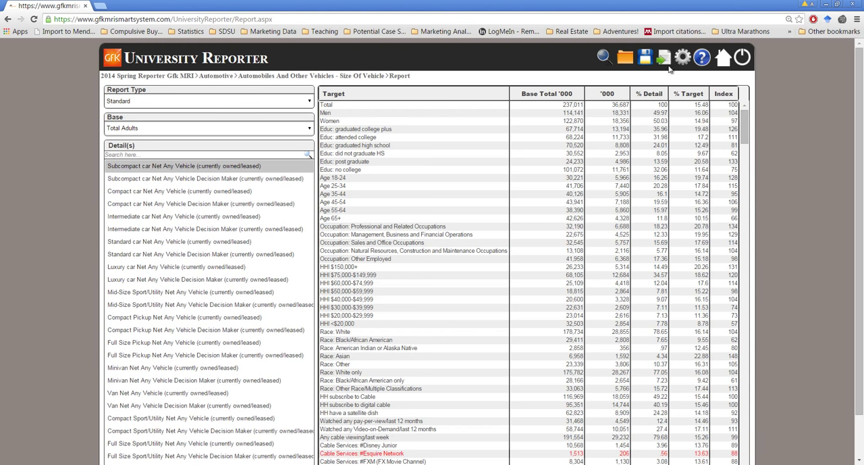
In the Targets options, remove every selected target except Total.
click(680, 58)
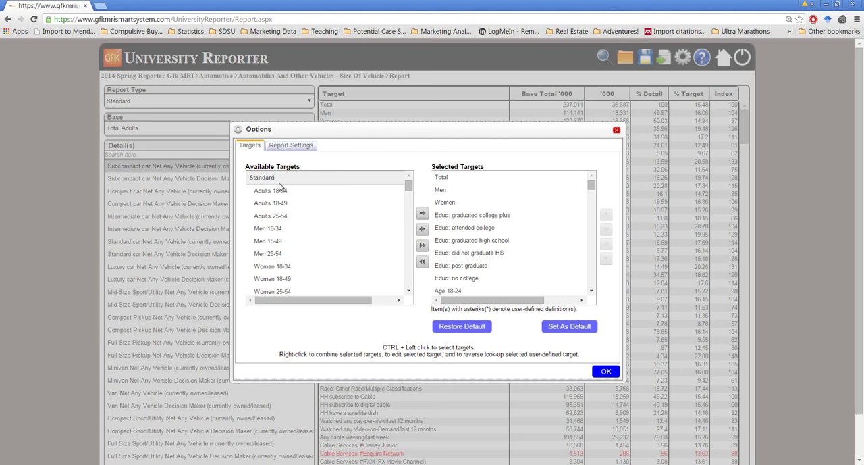
click(269, 191)
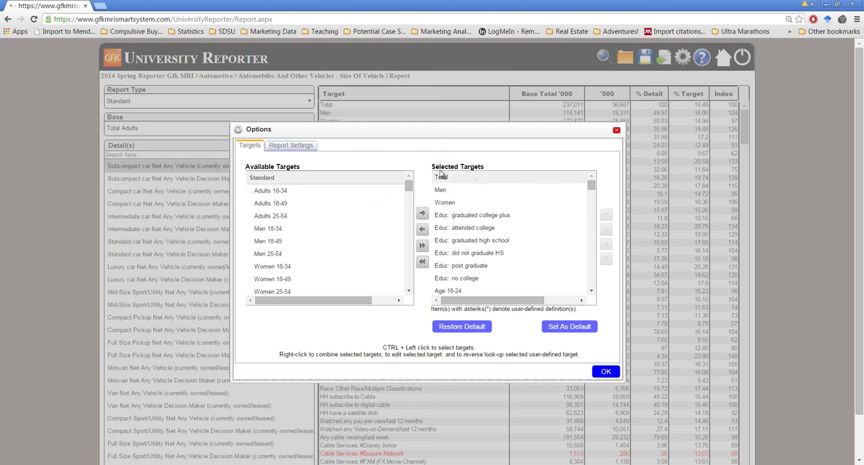
scroll(down, 3)
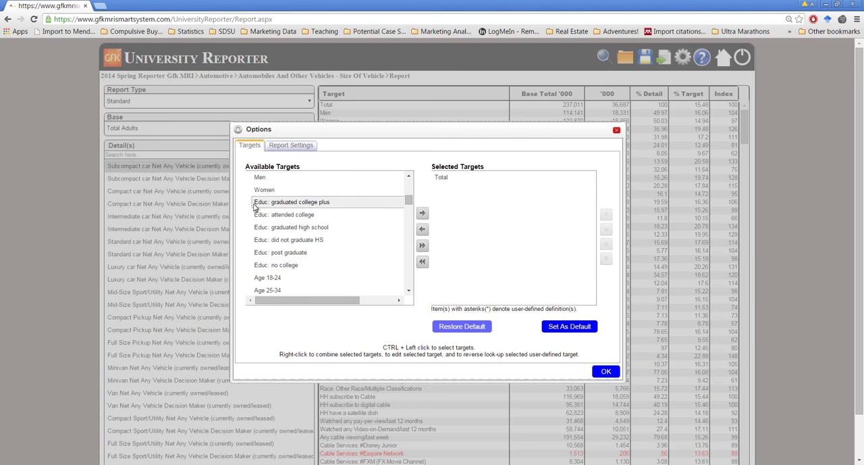
mouse_move(361, 214)
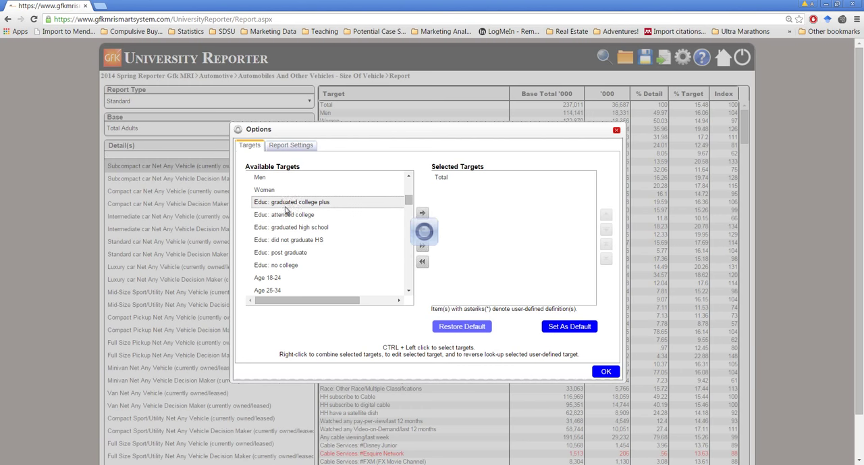
Add 'Educ: graduated college plus' and 'TV (total) I (Heavy)' to Selected Targets.
click(422, 212)
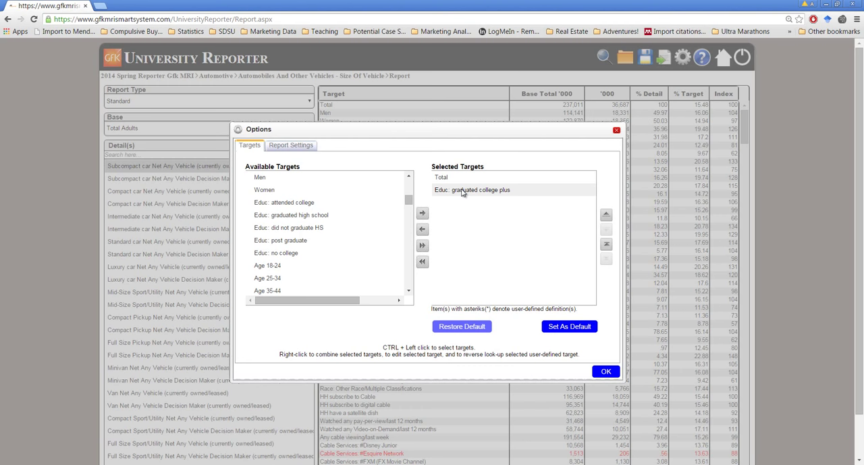
scroll(down, 3)
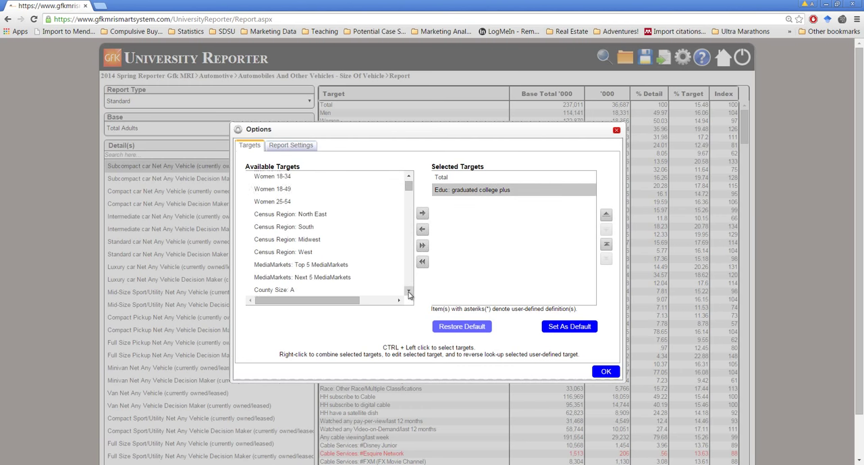
scroll(down, 3)
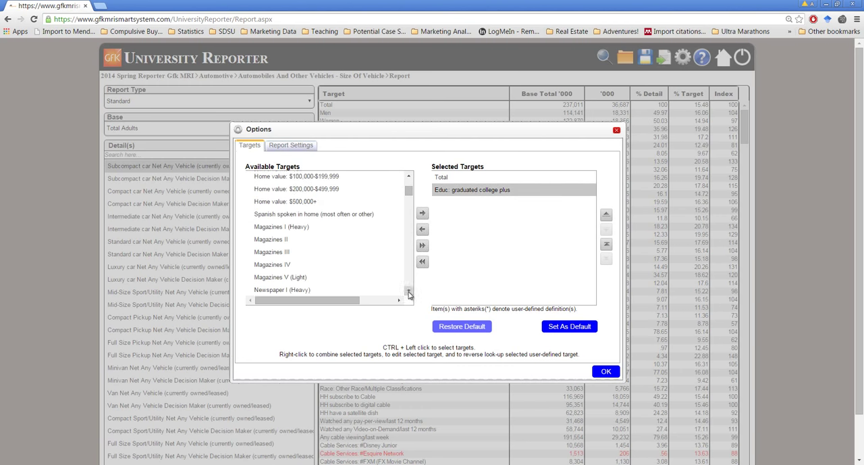
scroll(down, 3)
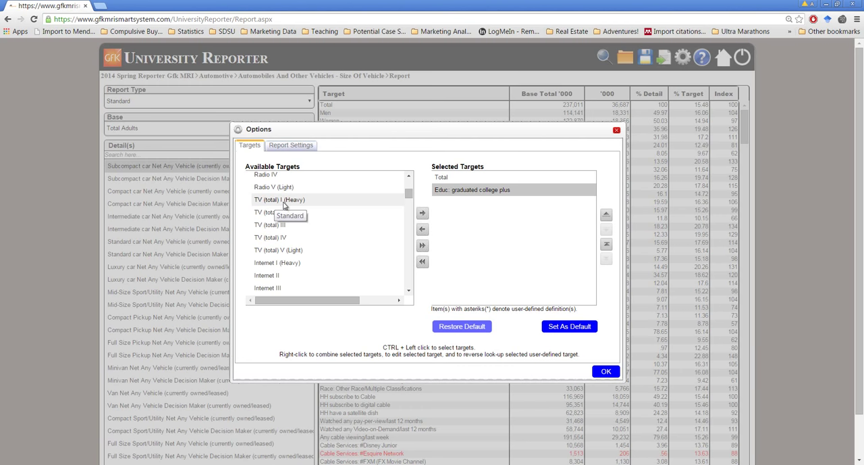
mouse_move(272, 249)
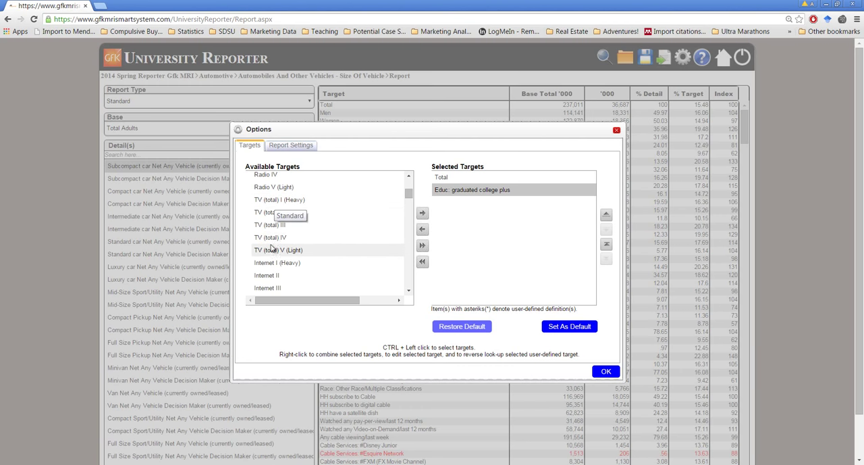
click(296, 224)
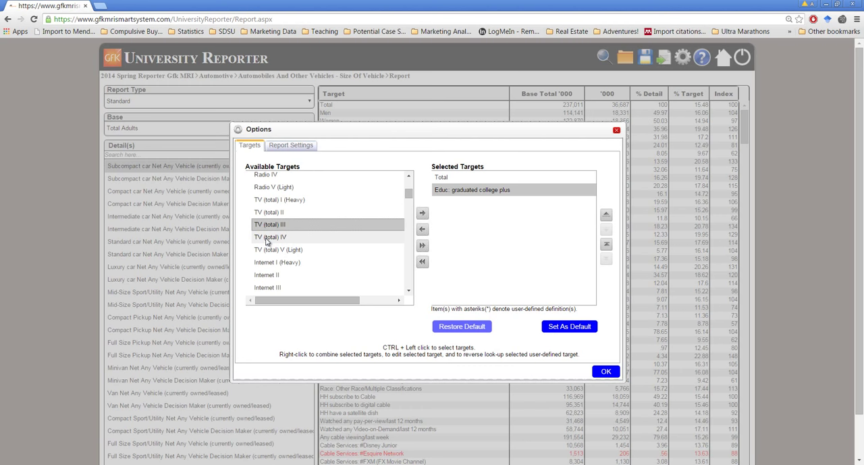
click(277, 199)
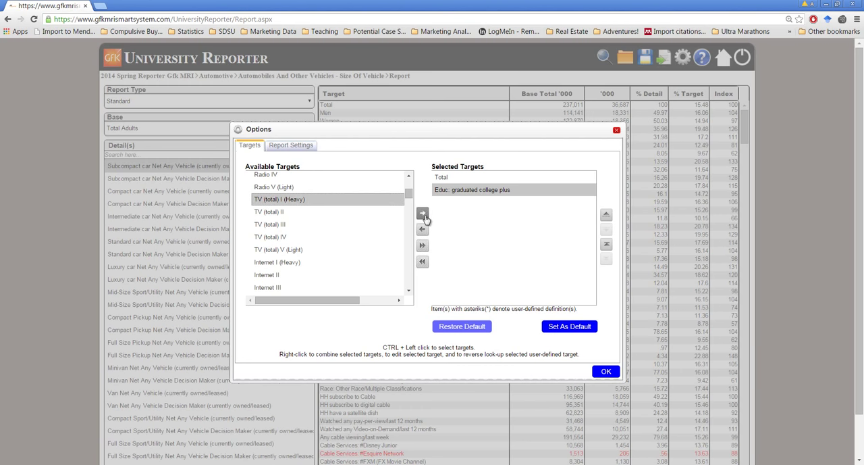
click(422, 214)
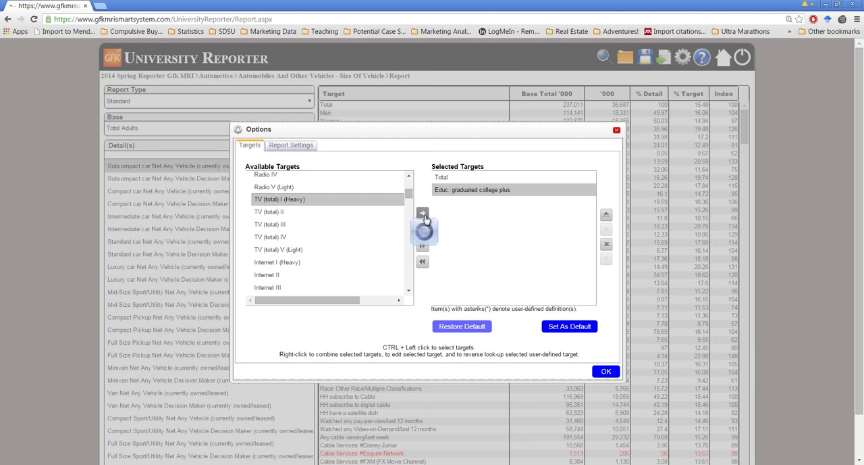
click(422, 214)
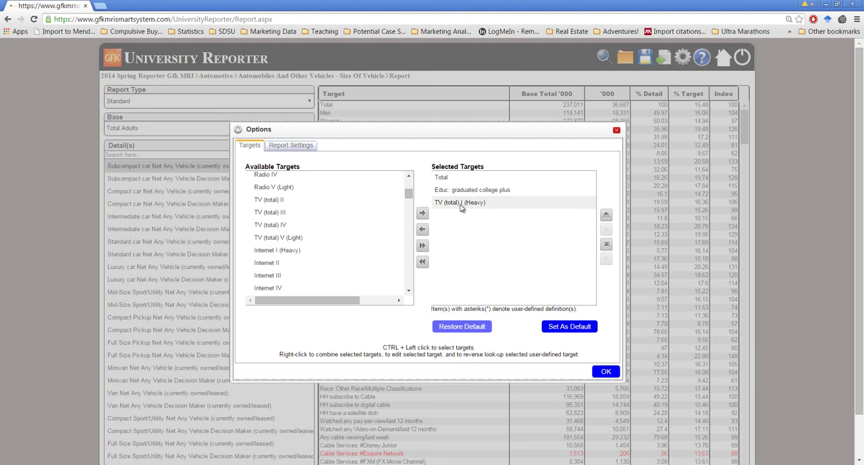
mouse_move(484, 210)
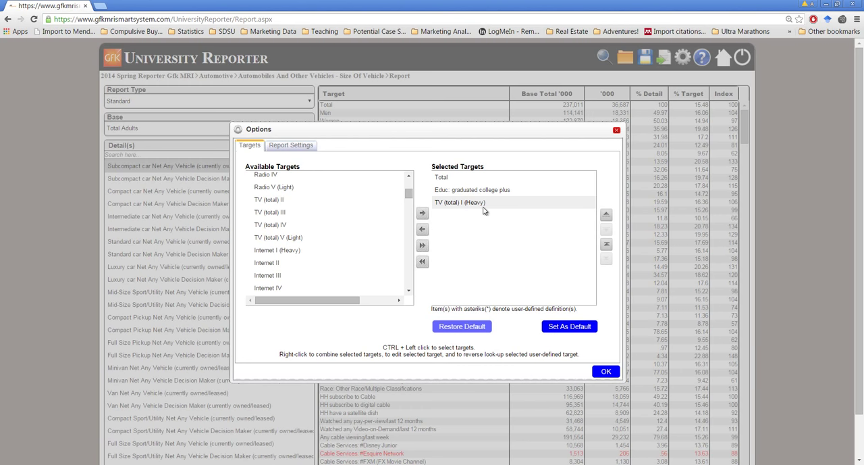
mouse_move(475, 210)
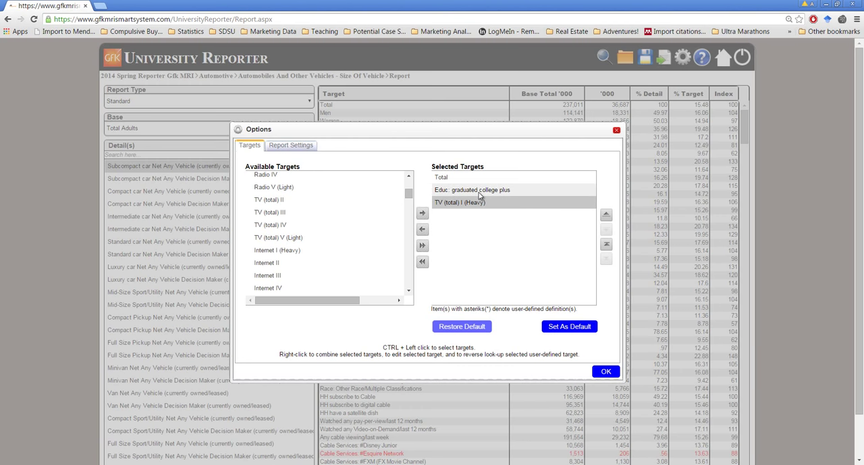
mouse_move(495, 194)
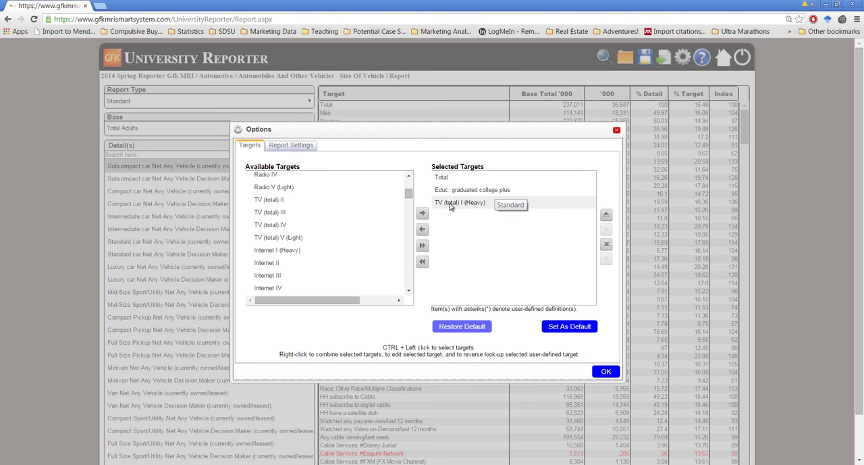
mouse_move(463, 213)
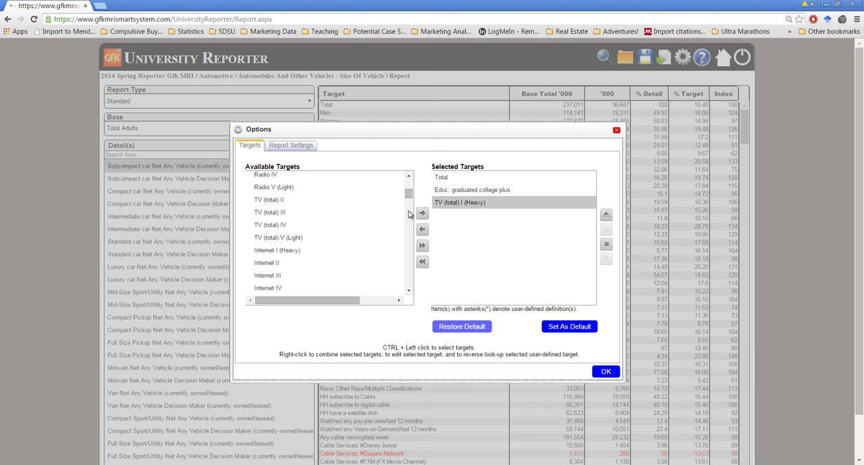
mouse_move(404, 226)
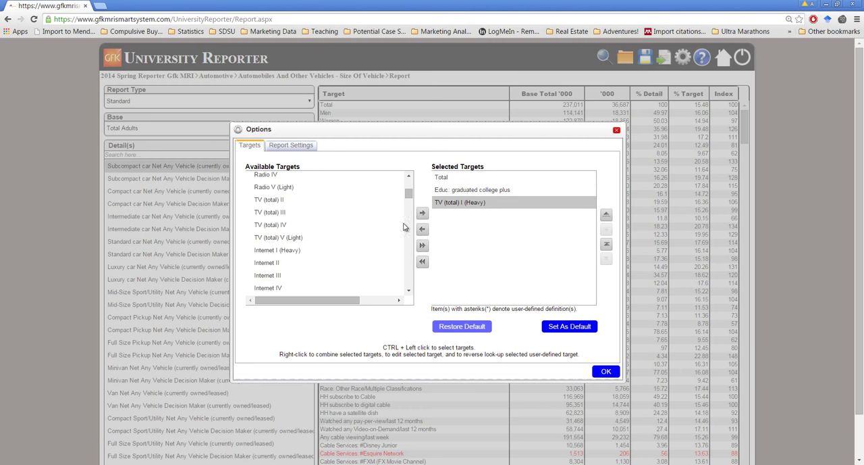
mouse_move(326, 226)
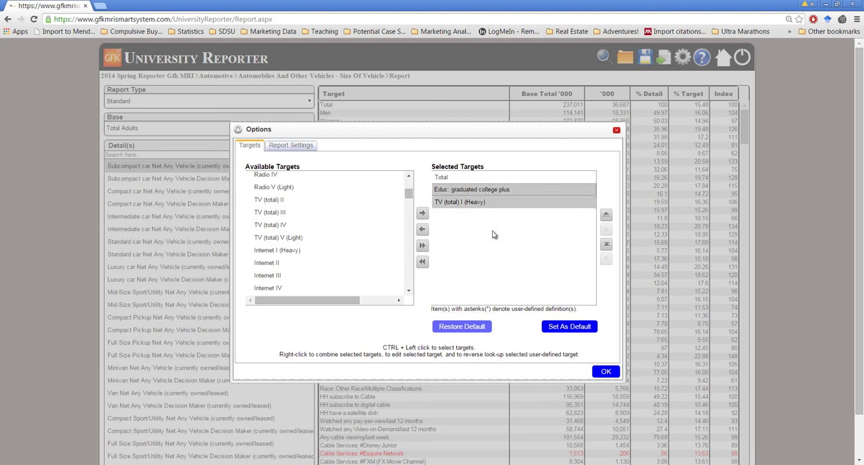
Choose Combine Selected for the college graduate and heavy TV targets.
right_click(488, 189)
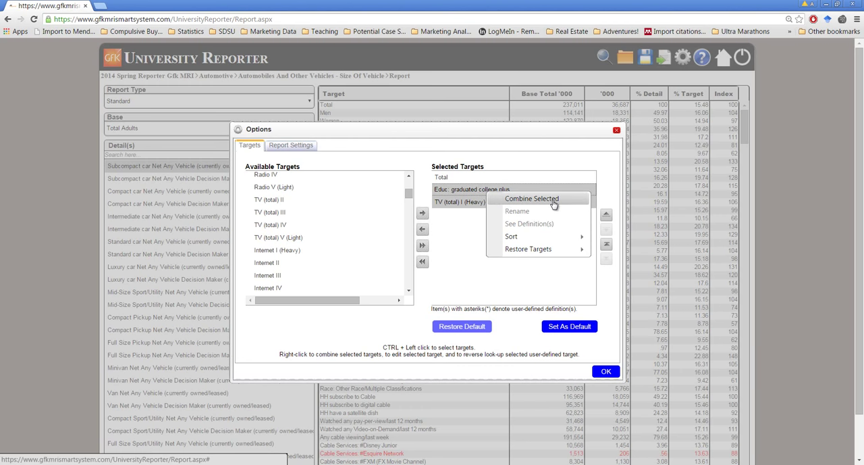
click(531, 198)
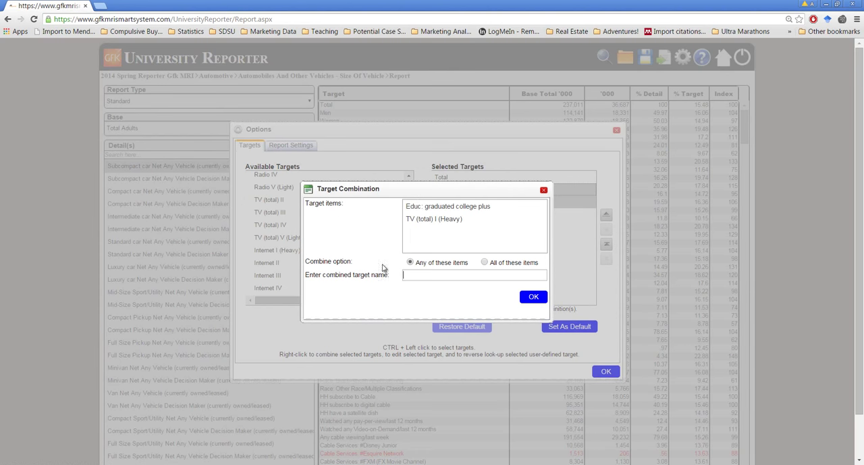
Combine both groups with 'All of these items' as target 'College_HeavyTV'.
click(434, 218)
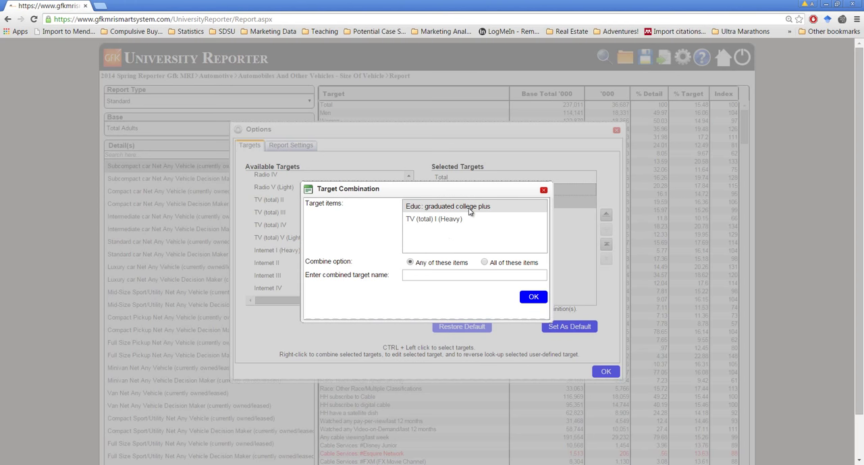
click(485, 262)
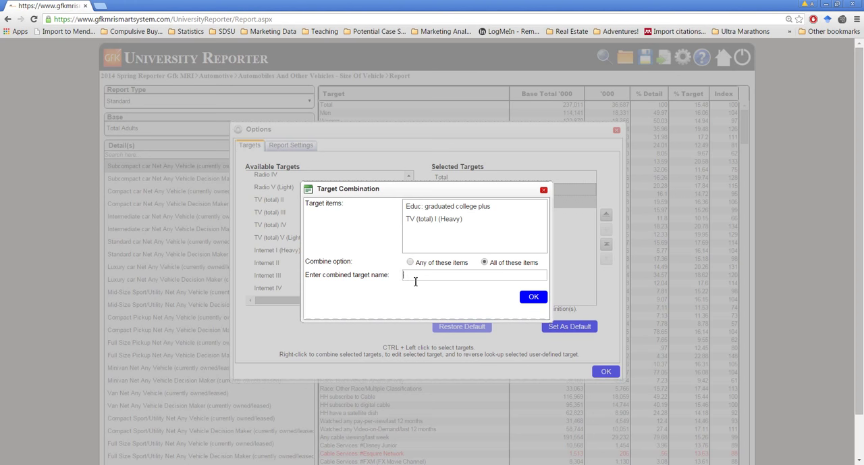
text(Colleg)
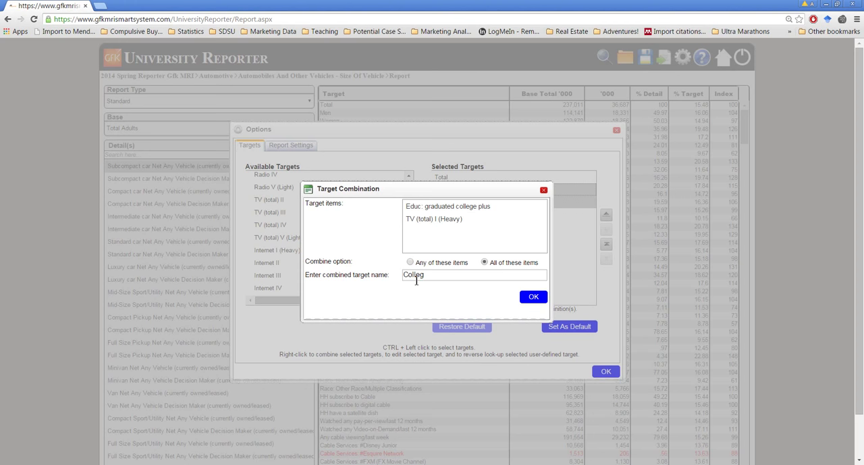
text(e)
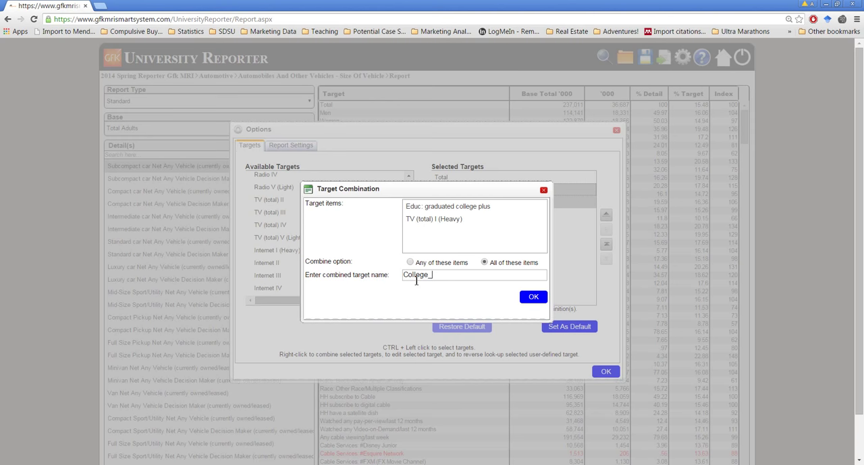
text(_HeavyTV)
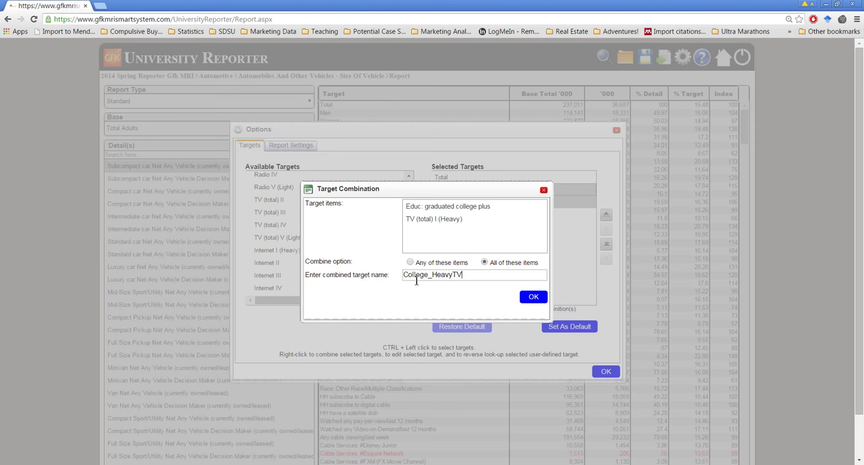
click(533, 297)
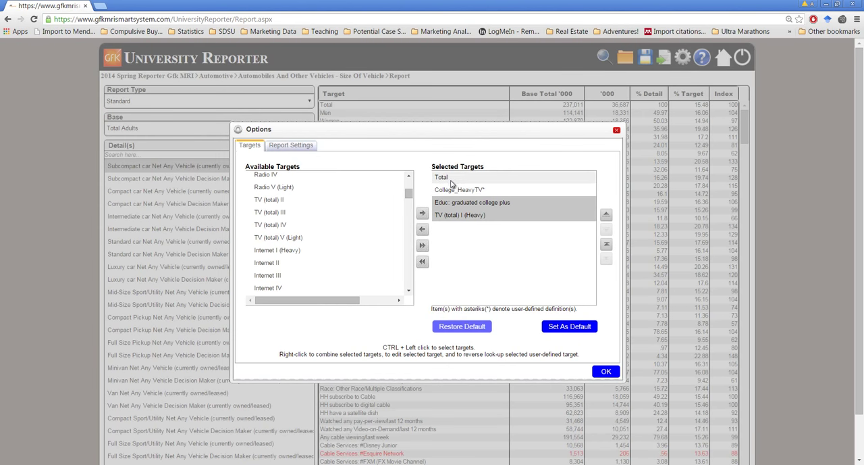
Arrange Selected Targets as Total, college graduates, heavy TV viewers, then College_HeavyTV.
click(472, 189)
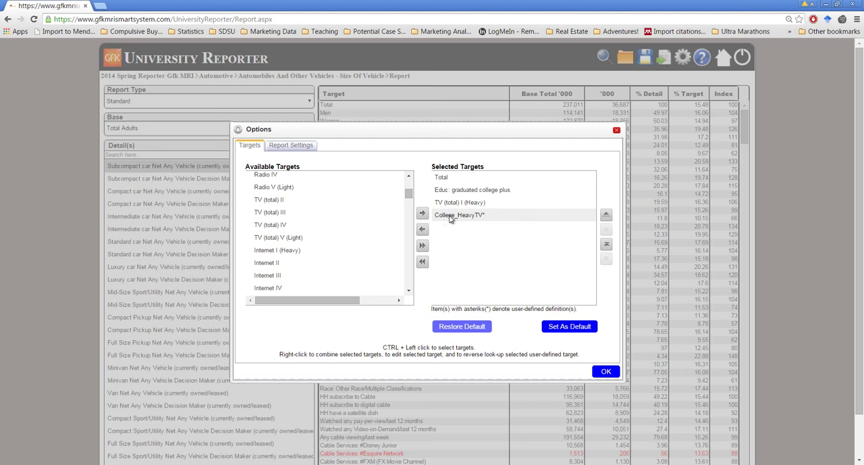
mouse_move(477, 222)
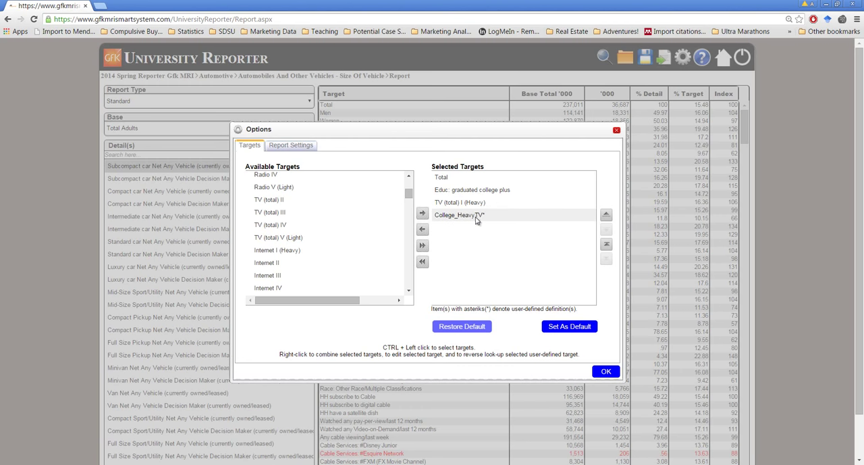
mouse_move(459, 201)
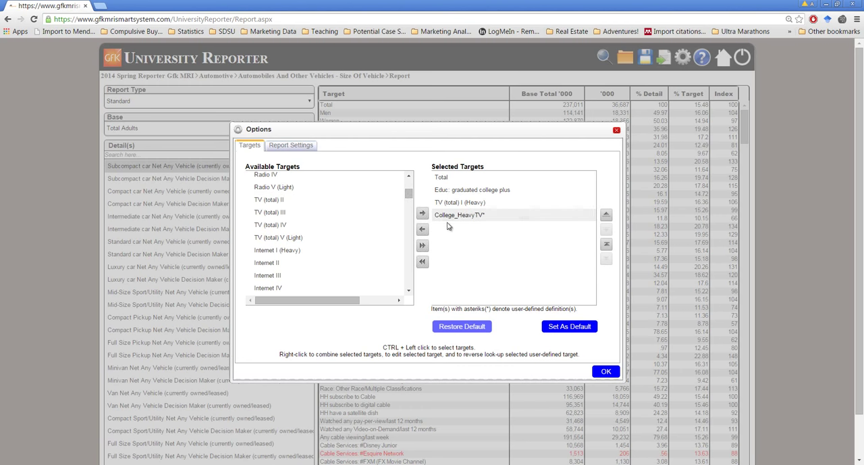
mouse_move(426, 214)
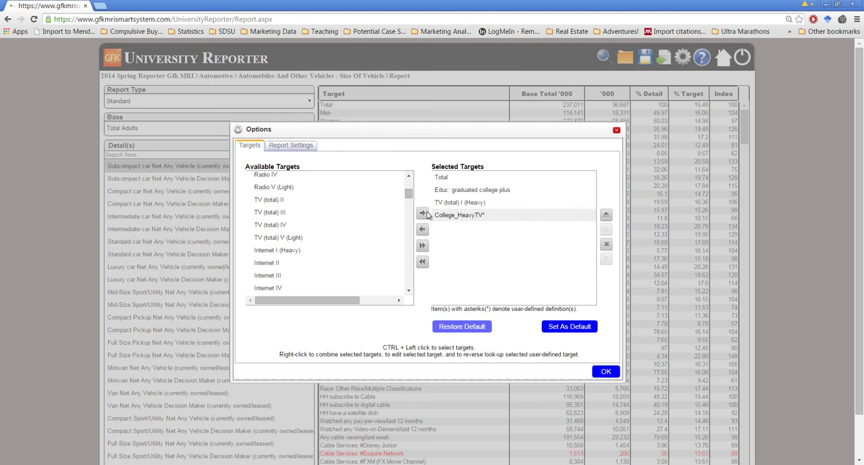
click(295, 199)
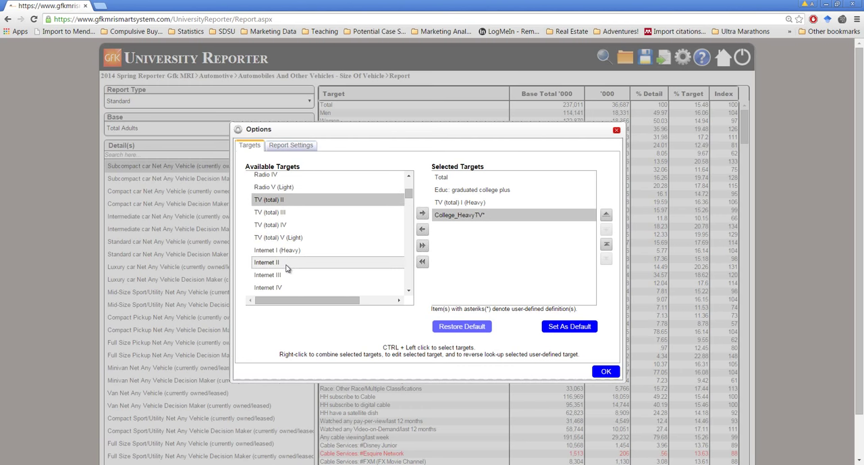
right_click(285, 264)
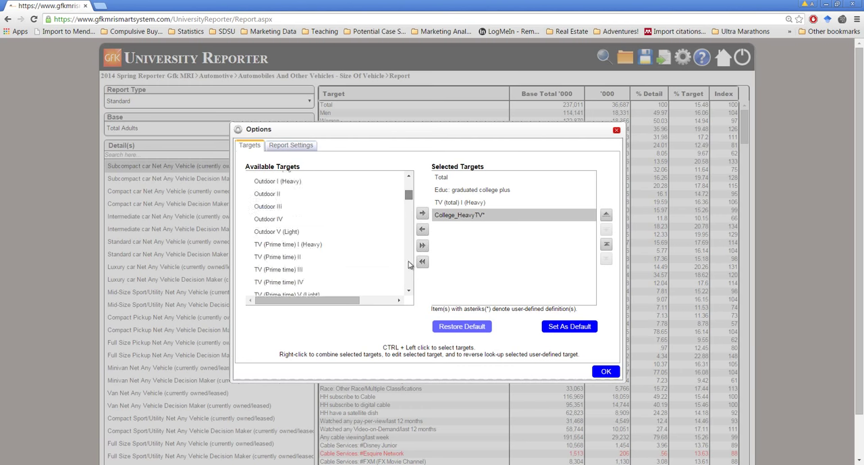
scroll(down, 3)
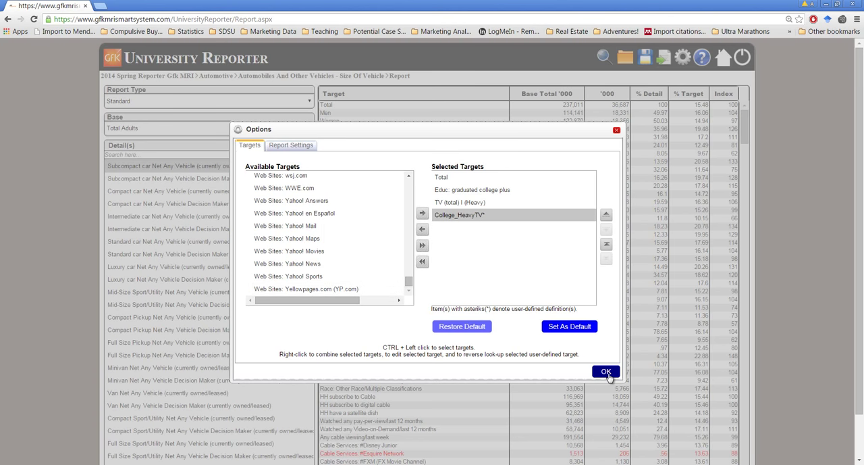
Confirm the Options dialog so the report shows four target rows with indices.
click(607, 370)
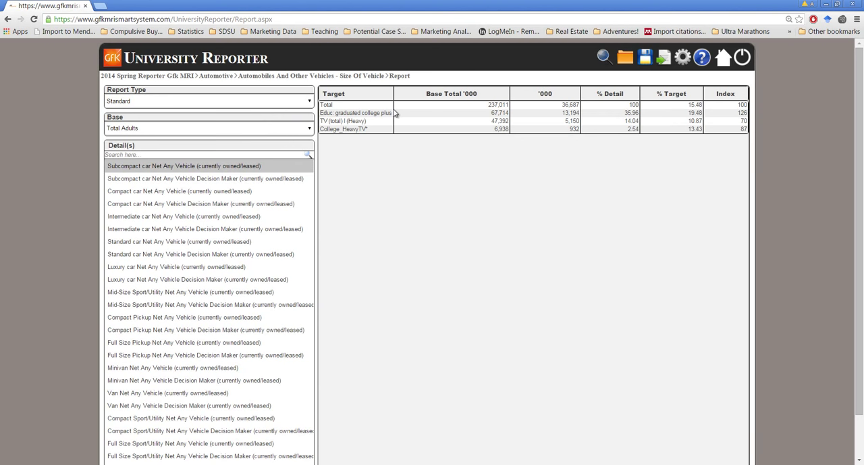
mouse_move(737, 120)
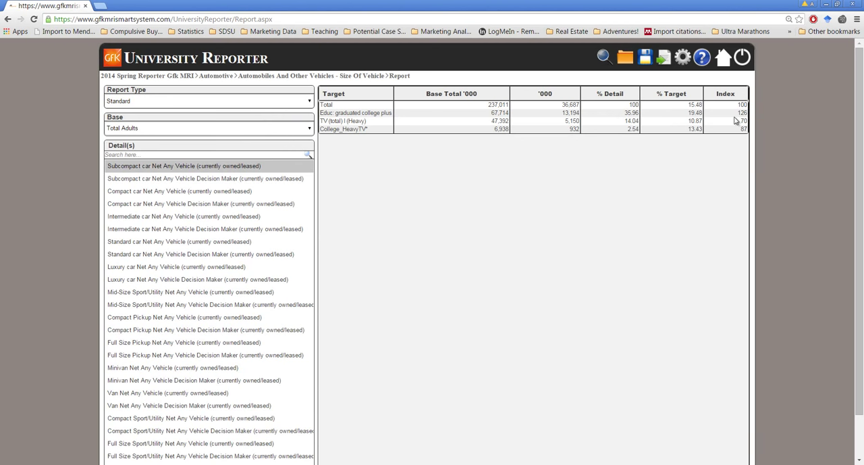
mouse_move(741, 117)
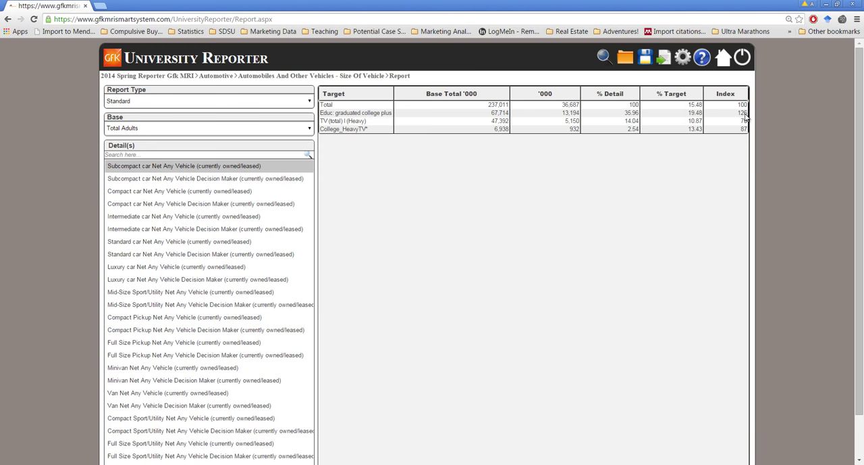
mouse_move(739, 116)
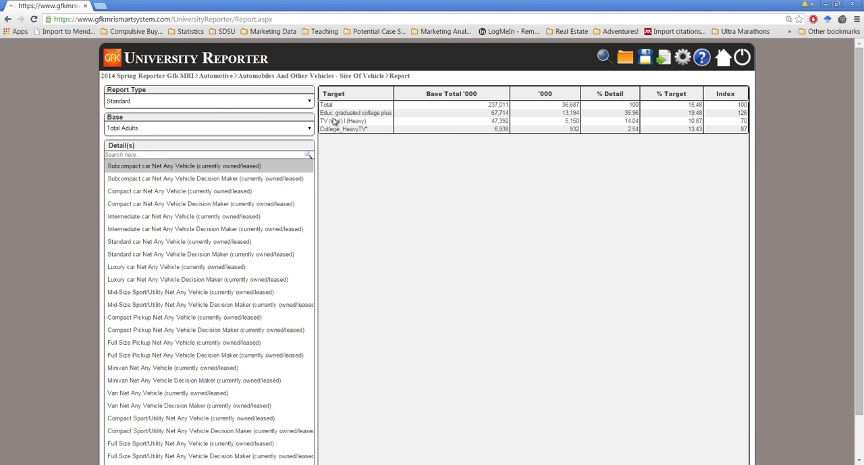
mouse_move(744, 128)
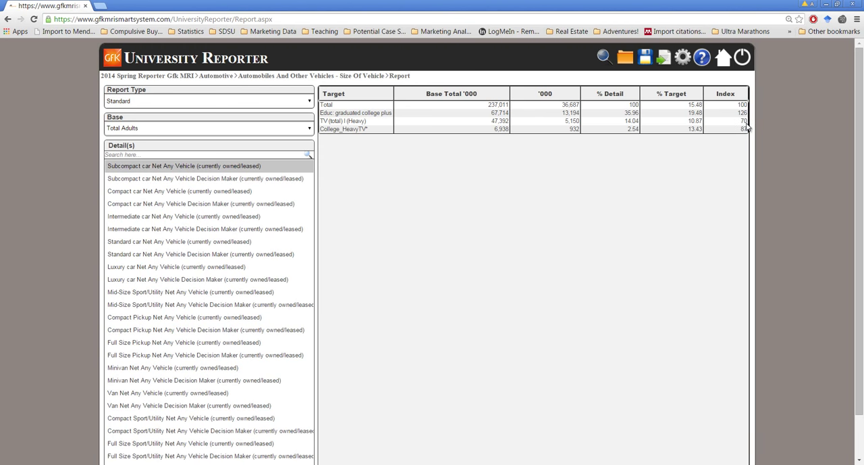
mouse_move(739, 128)
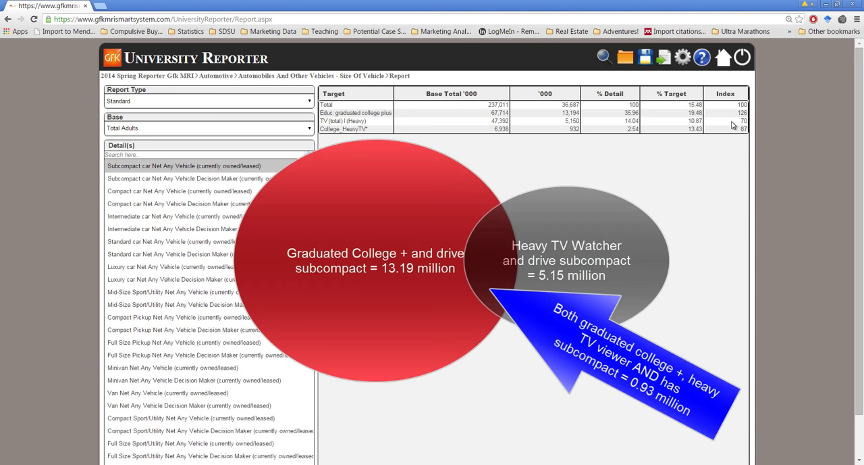
mouse_move(389, 115)
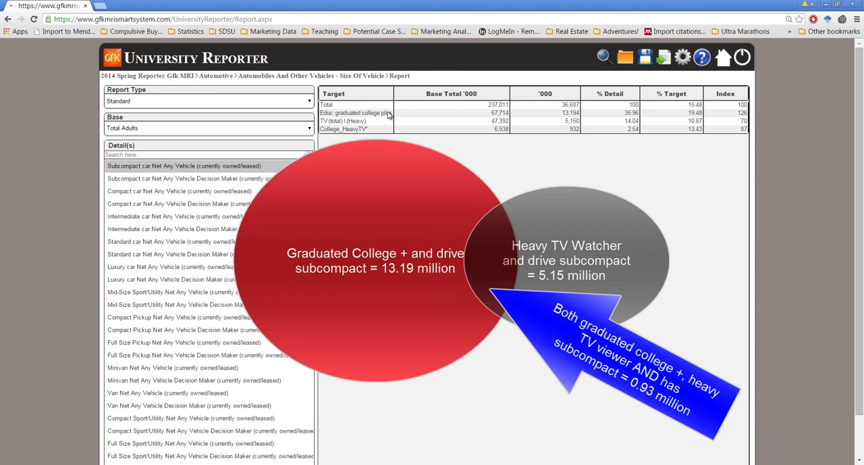
mouse_move(364, 133)
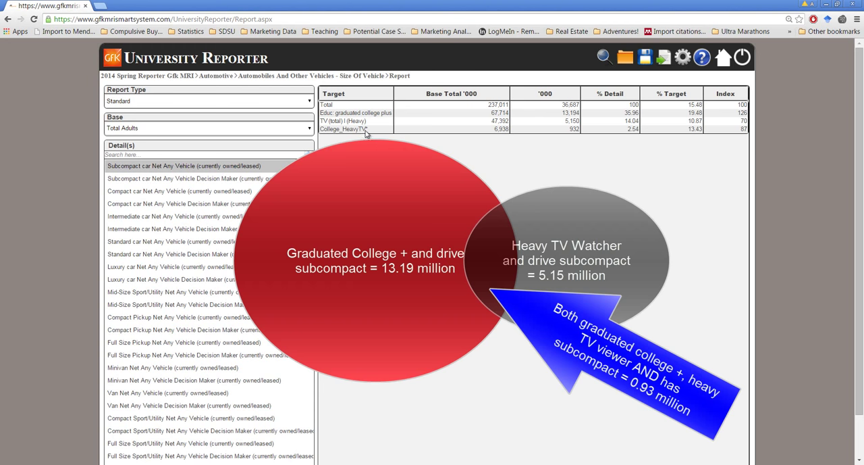
mouse_move(744, 135)
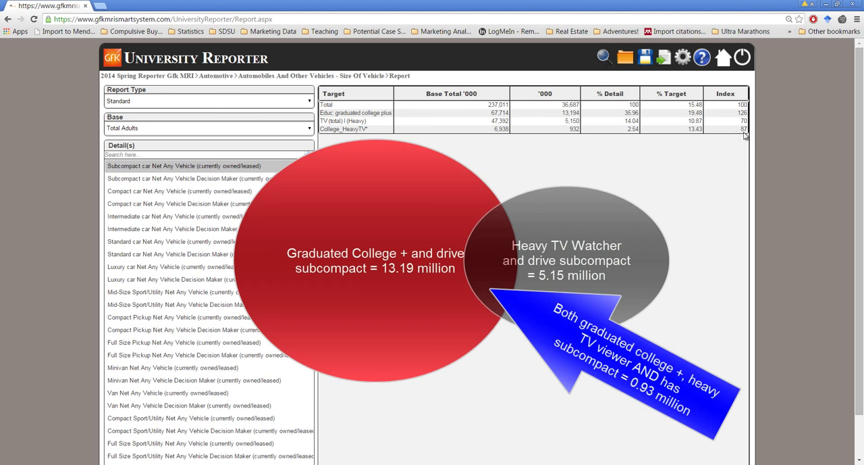
mouse_move(741, 136)
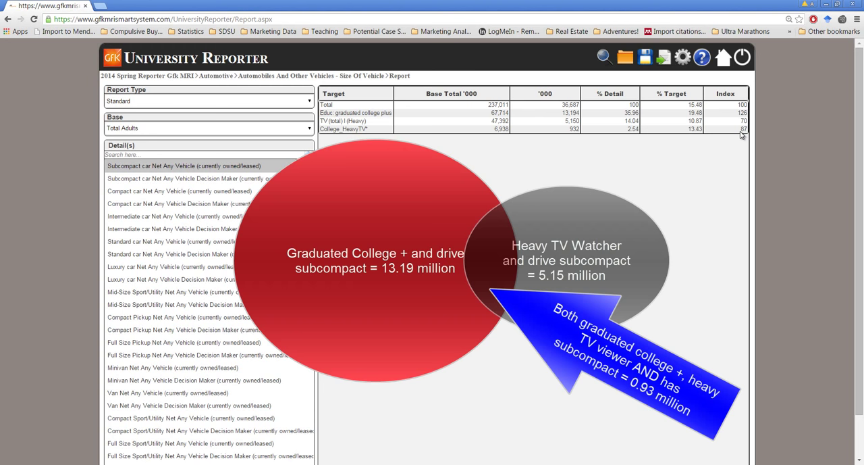
mouse_move(721, 123)
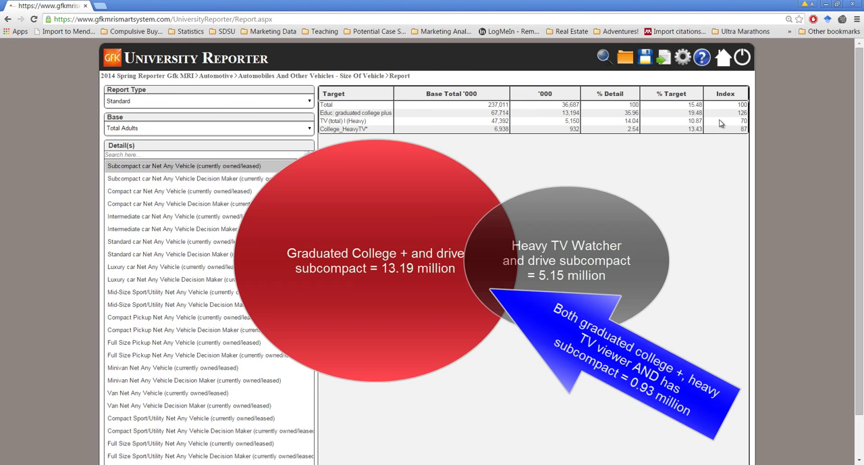
mouse_move(741, 125)
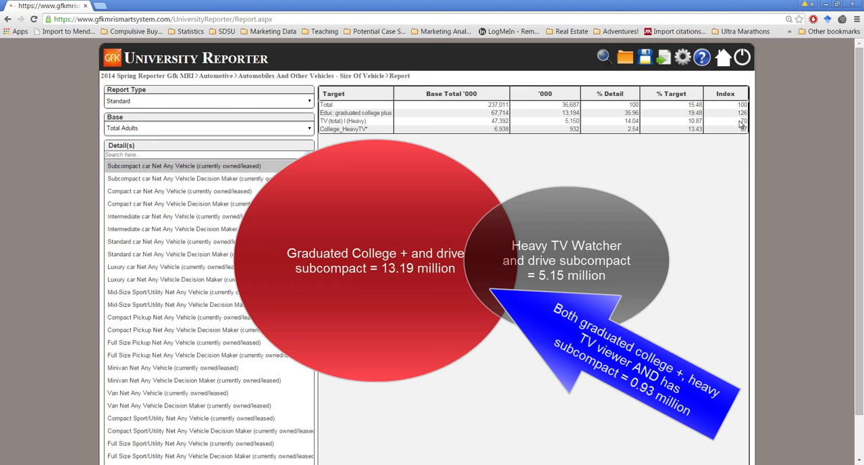
mouse_move(735, 136)
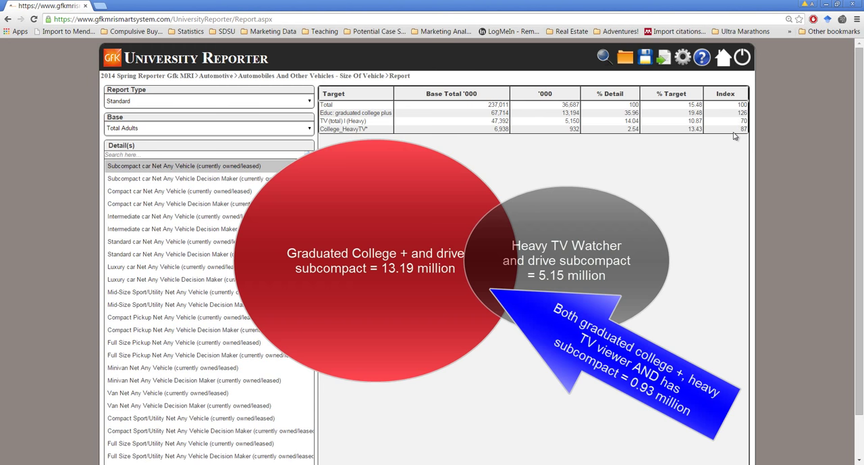
mouse_move(745, 131)
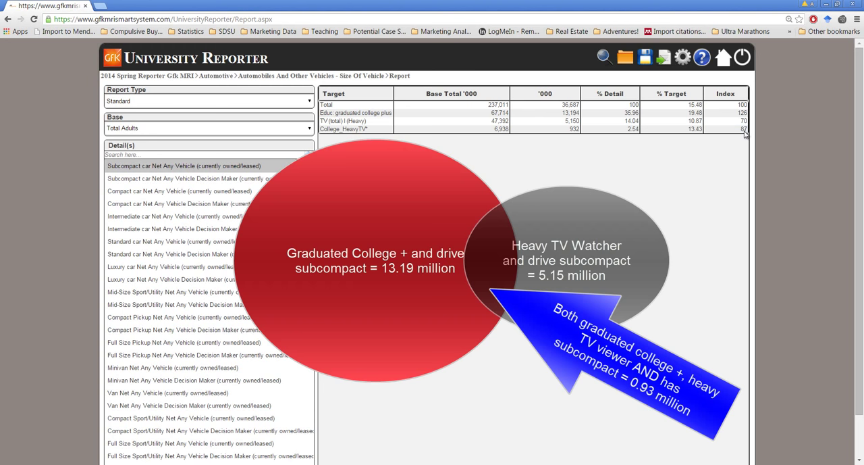
mouse_move(623, 104)
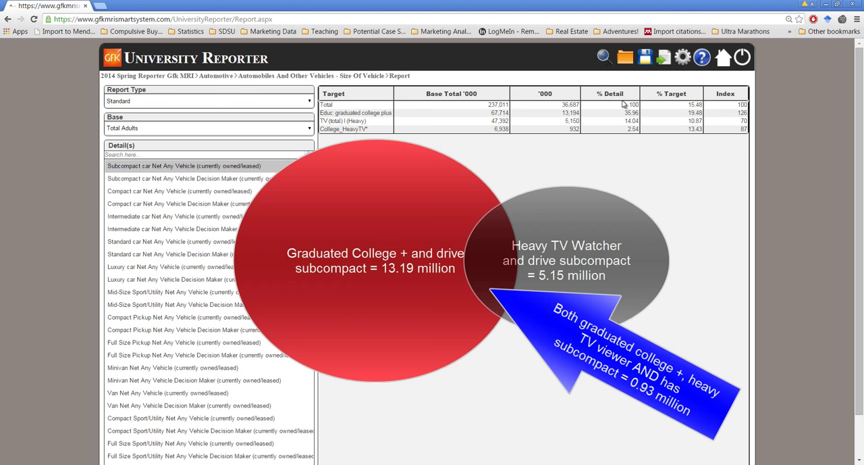
mouse_move(641, 111)
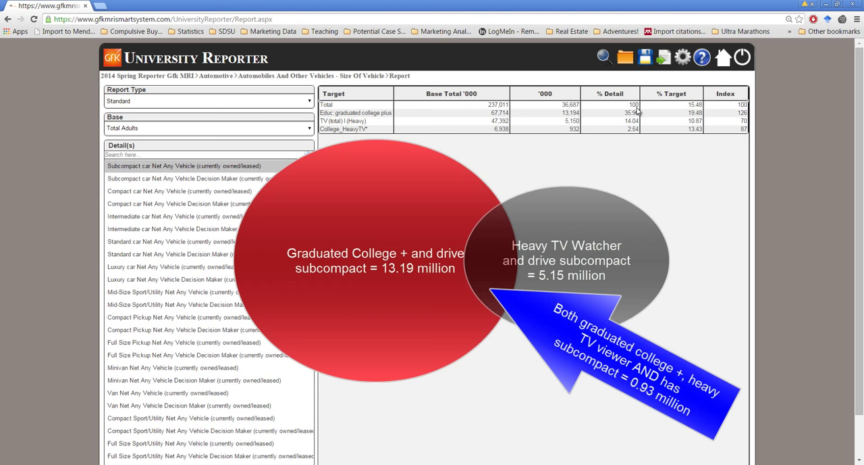
mouse_move(562, 114)
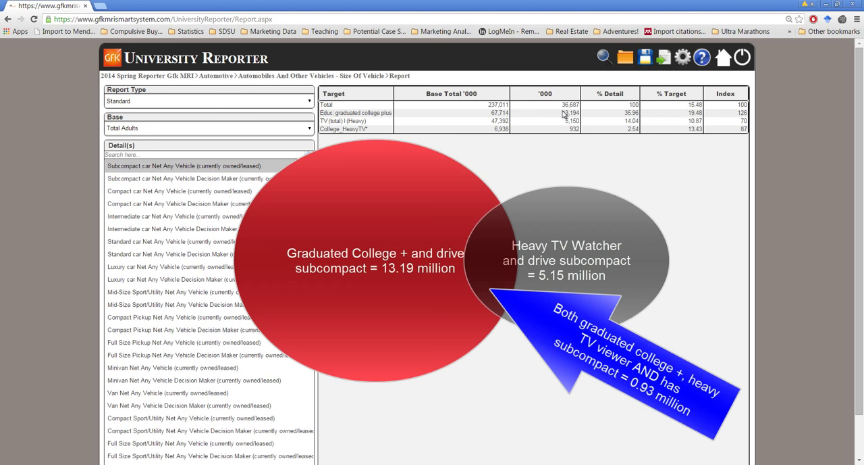
mouse_move(379, 128)
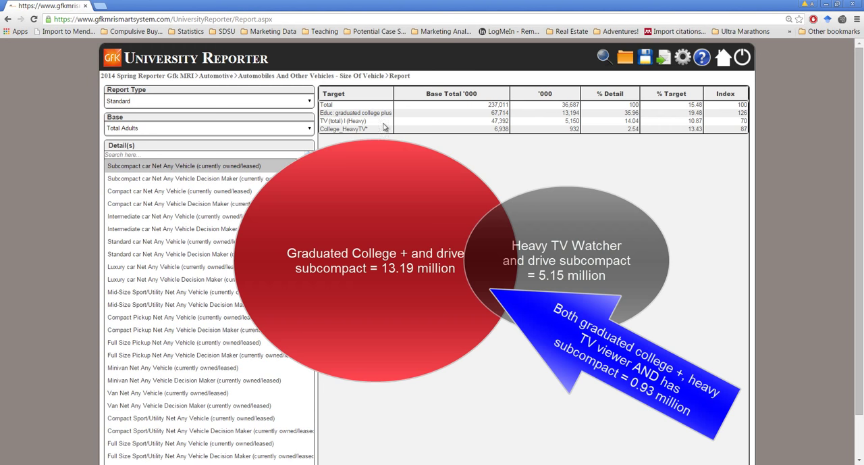
mouse_move(573, 133)
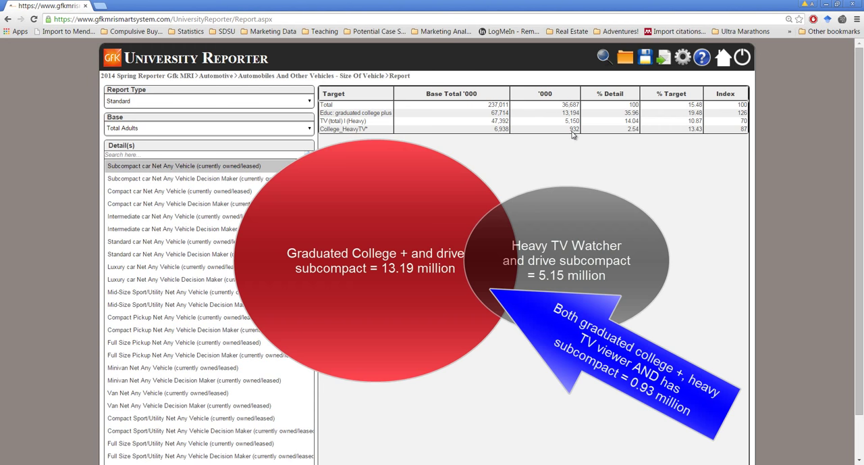
mouse_move(575, 136)
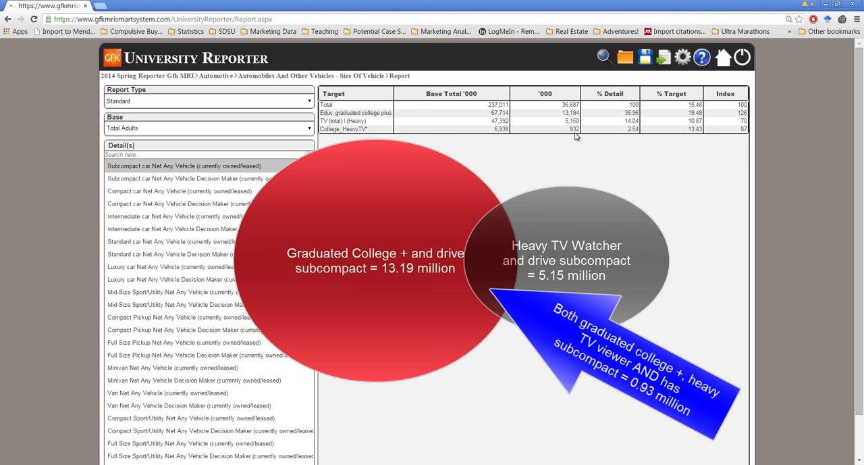
mouse_move(362, 133)
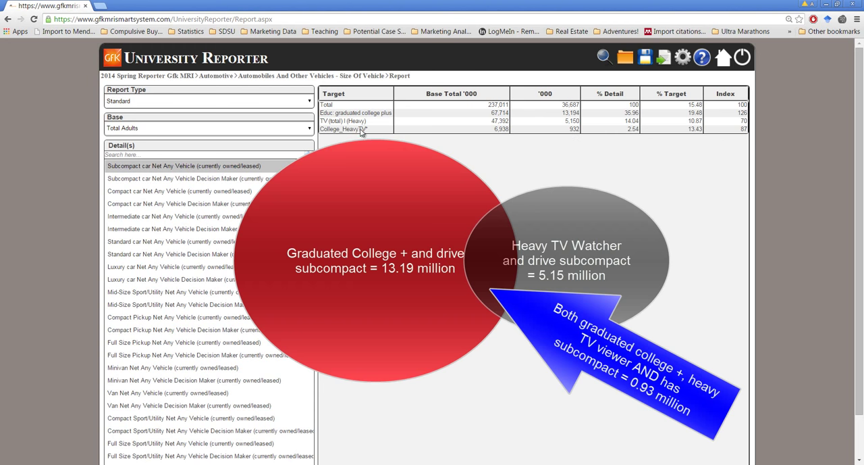
mouse_move(552, 160)
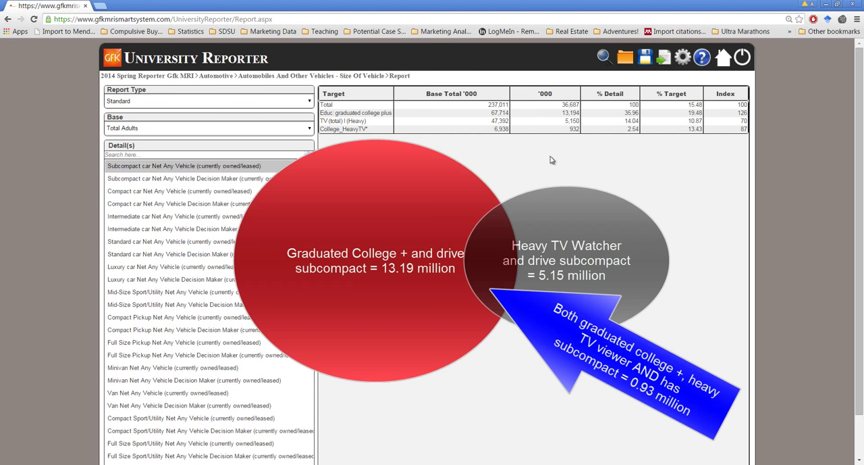
mouse_move(637, 136)
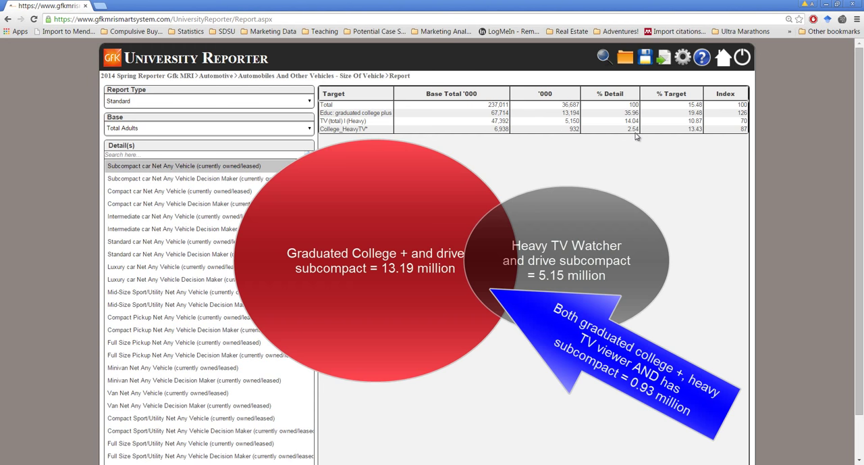